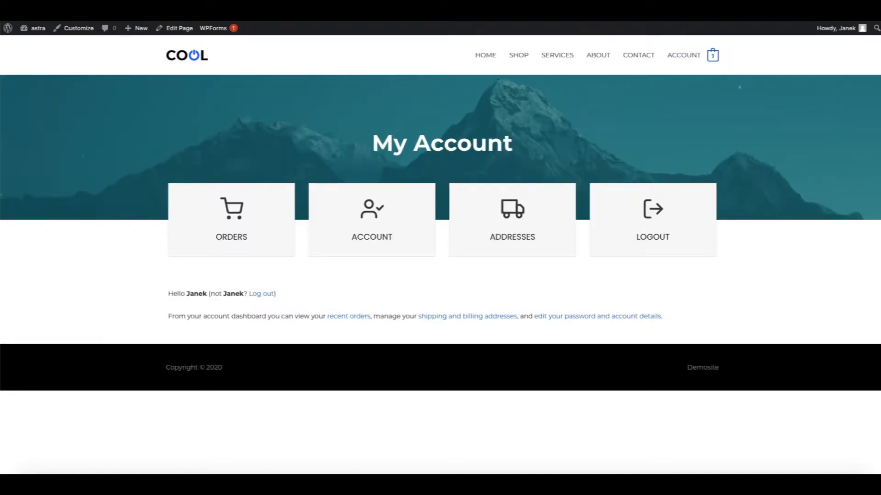
{"action": "mouse_move", "coordinate": [148, 118]}
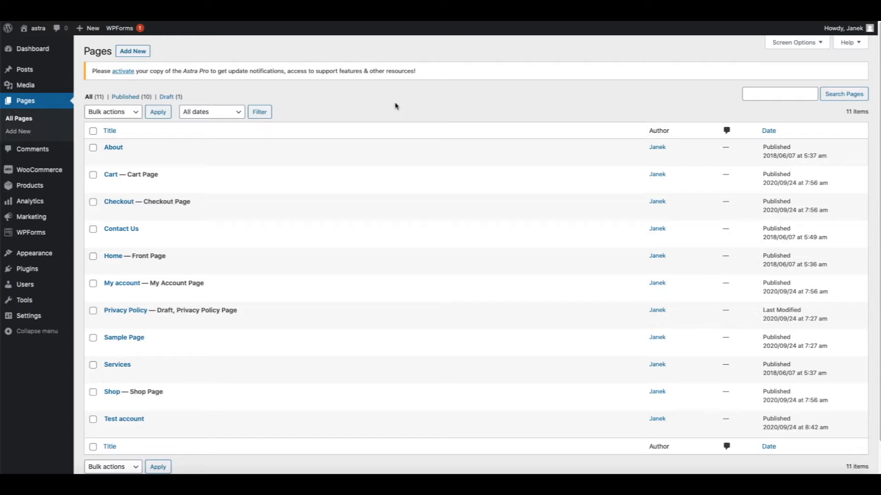
{"action": "mouse_move", "coordinate": [28, 367]}
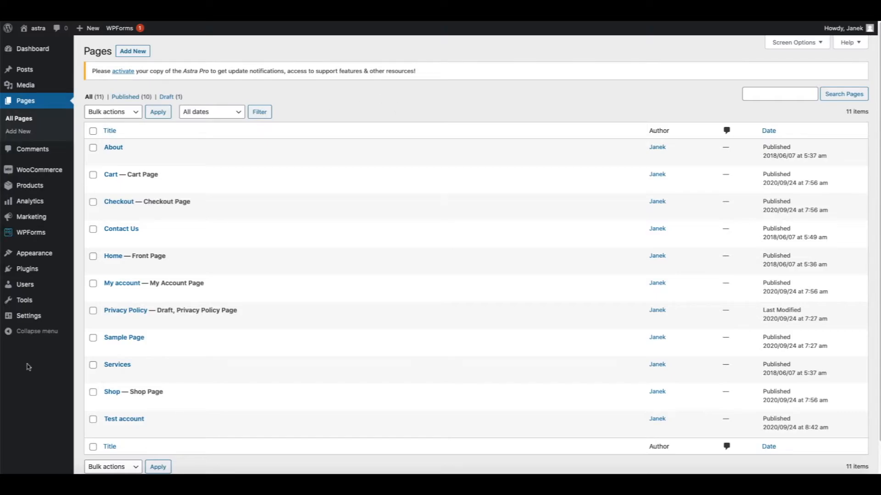
{"action": "mouse_move", "coordinate": [27, 269]}
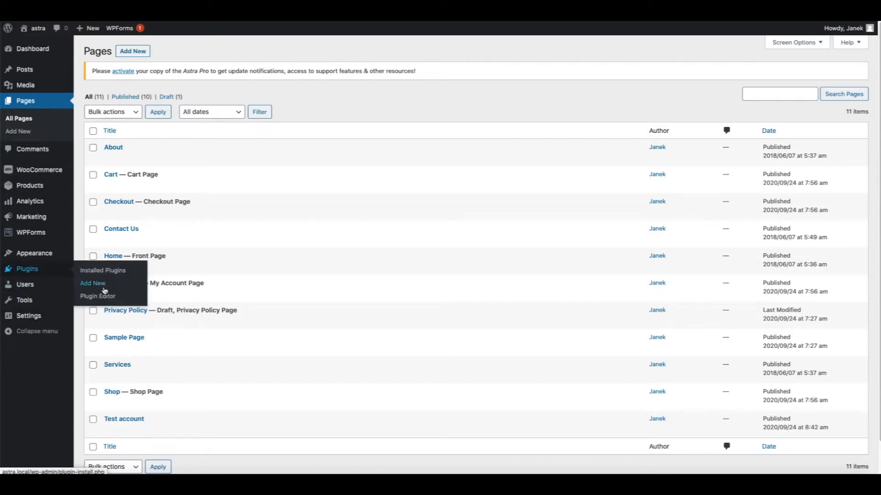
Step: Search the Add New Plugins page for 'Kadence block'
{"action": "left_click", "coordinate": [93, 284]}
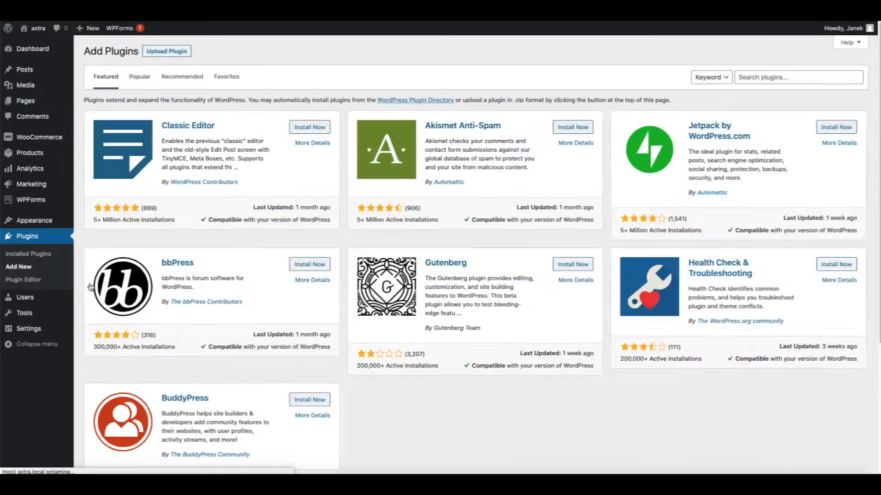
{"action": "mouse_move", "coordinate": [565, 45]}
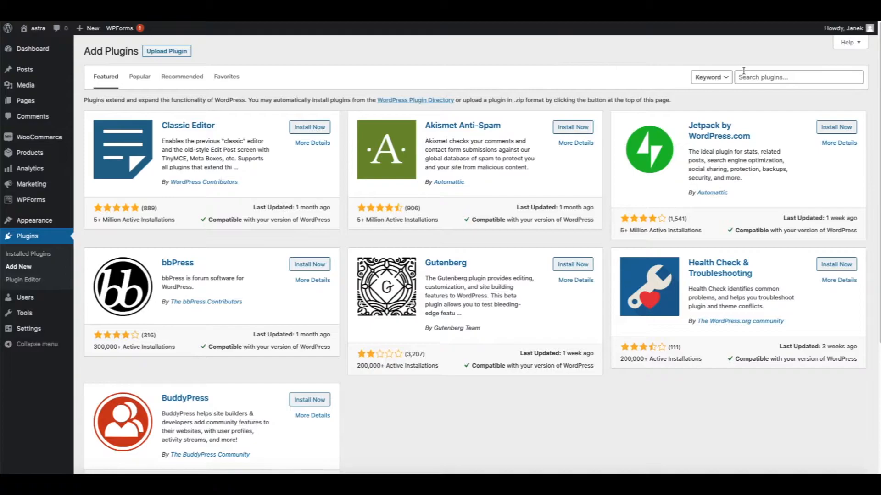
{"action": "type", "text": "Kadence block"}
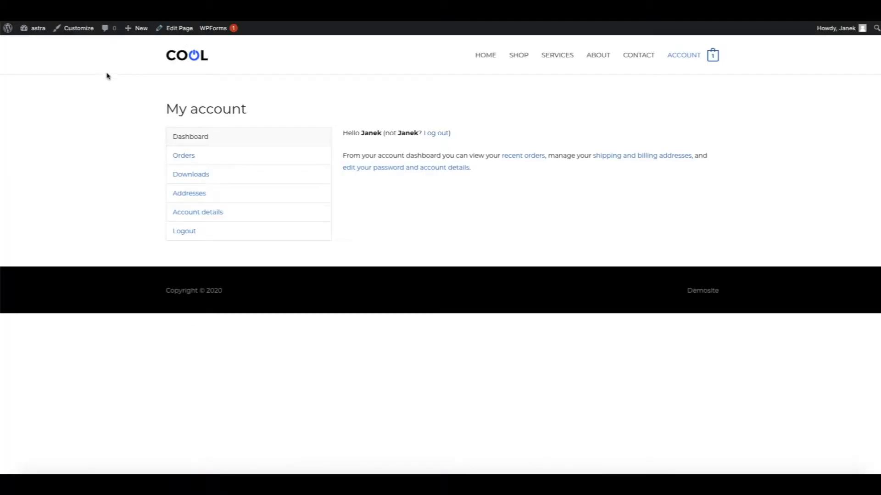
{"action": "mouse_move", "coordinate": [180, 42]}
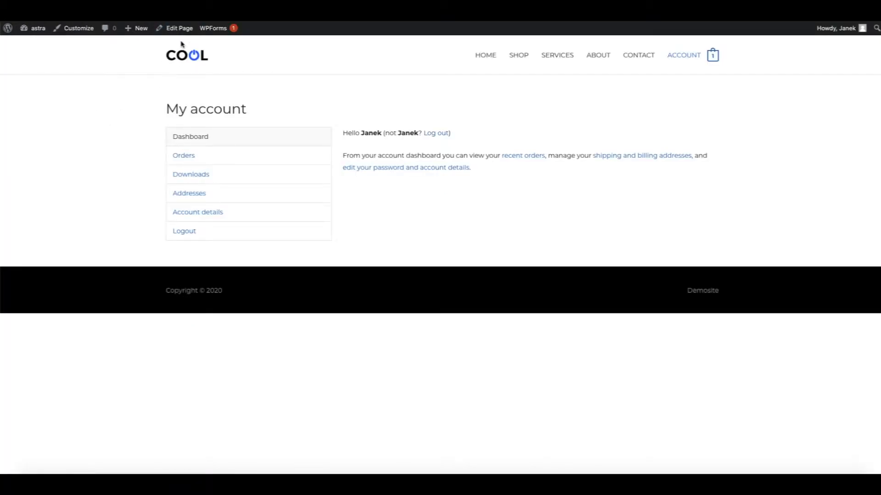
{"action": "mouse_move", "coordinate": [93, 130]}
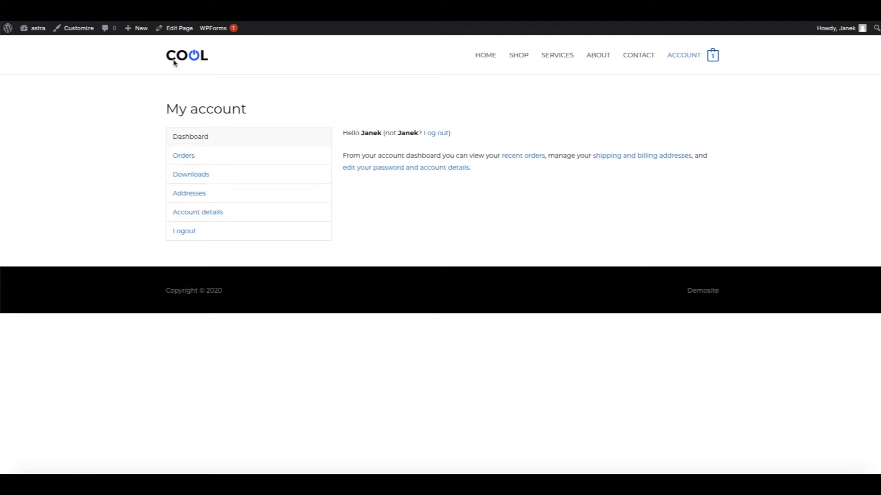
Step: Open the default WooCommerce My account page for editing from the front end
{"action": "left_click", "coordinate": [179, 28]}
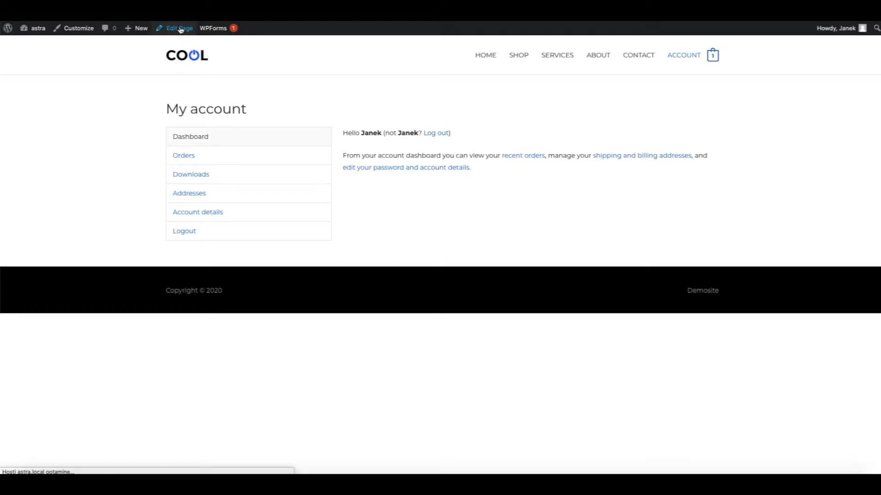
Step: Load the My account page in Gutenberg with its woocommerce_my_account shortcode block
{"action": "left_click", "coordinate": [178, 28]}
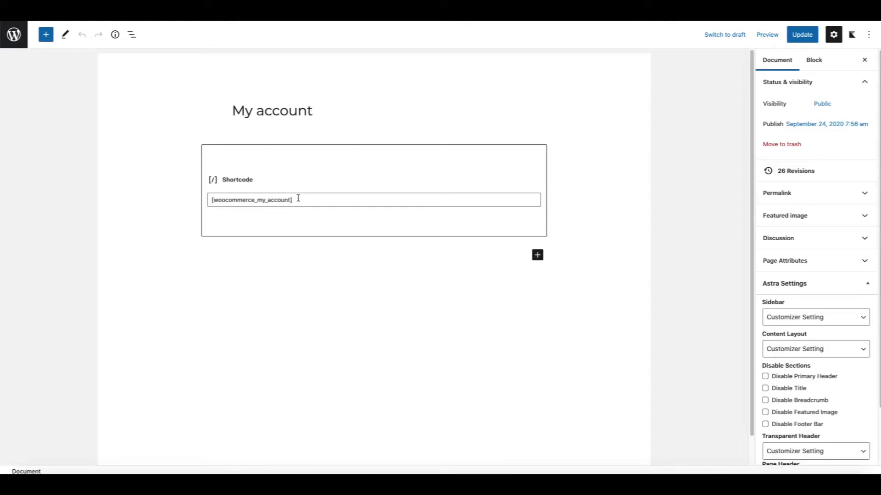
{"action": "mouse_move", "coordinate": [290, 192]}
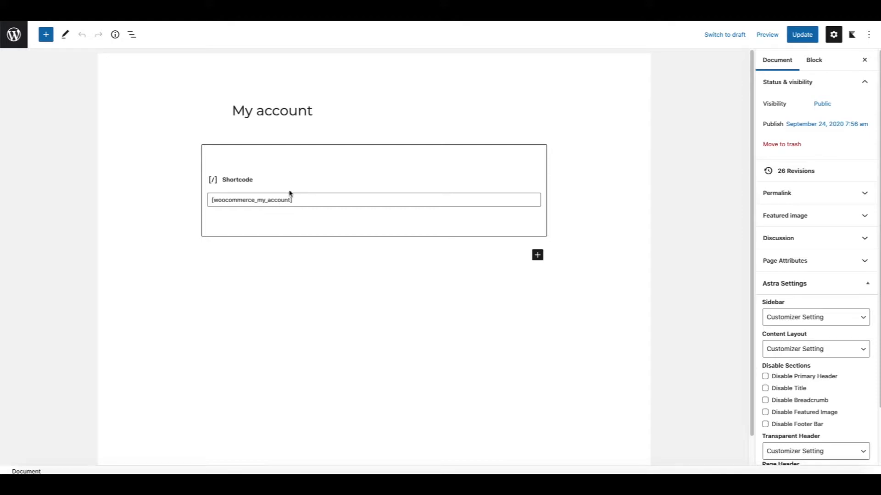
{"action": "mouse_move", "coordinate": [52, 46]}
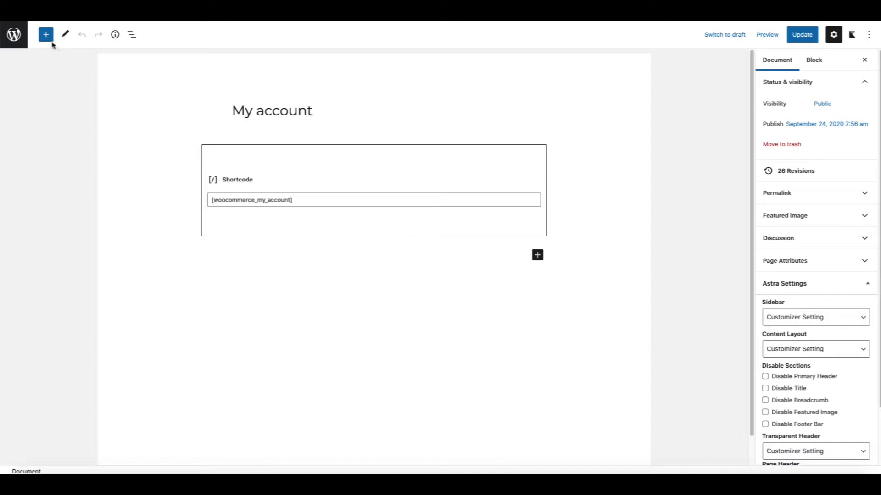
{"action": "mouse_move", "coordinate": [642, 130]}
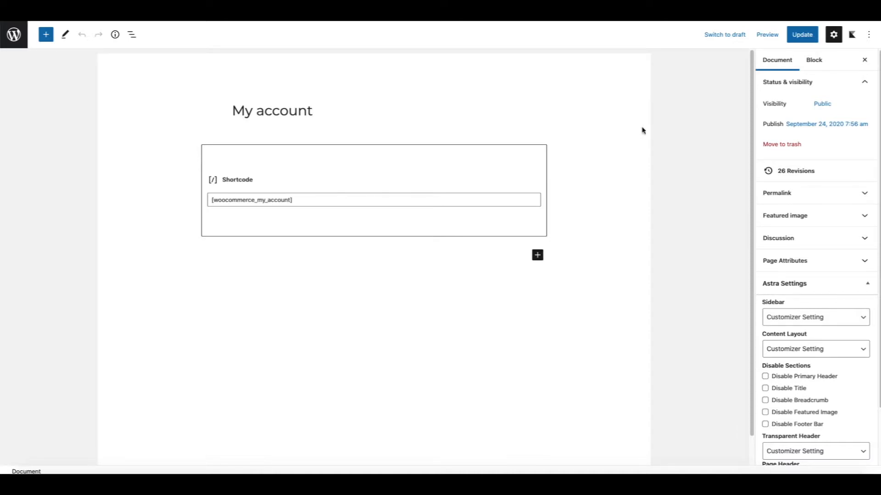
{"action": "mouse_move", "coordinate": [45, 35]}
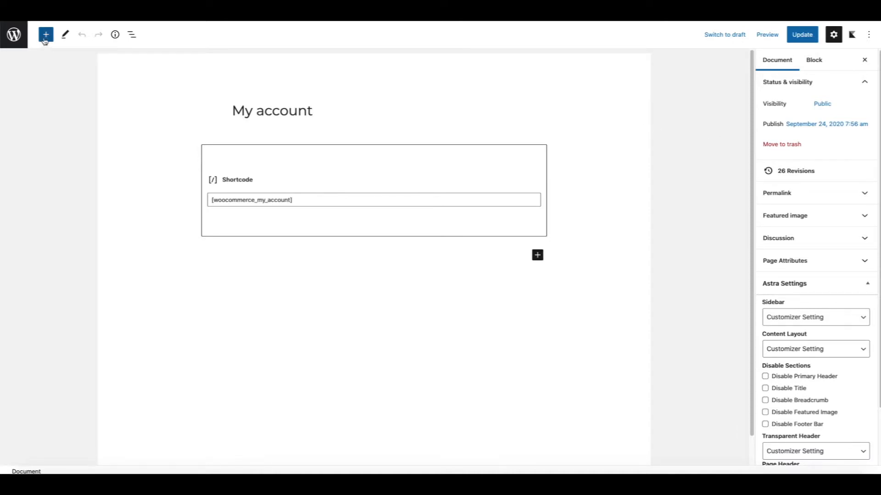
Step: Add a single-column, full-width Kadence Row Layout with 1190 px content max width
{"action": "left_click", "coordinate": [44, 34]}
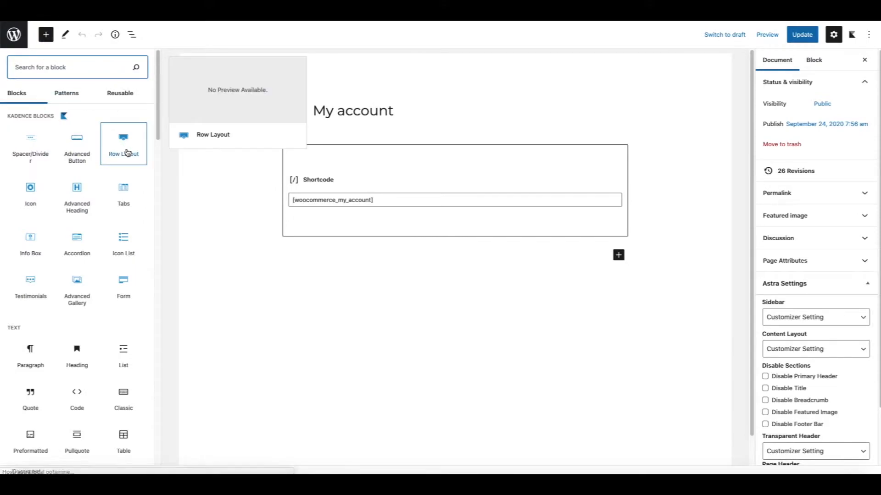
{"action": "mouse_move", "coordinate": [46, 119]}
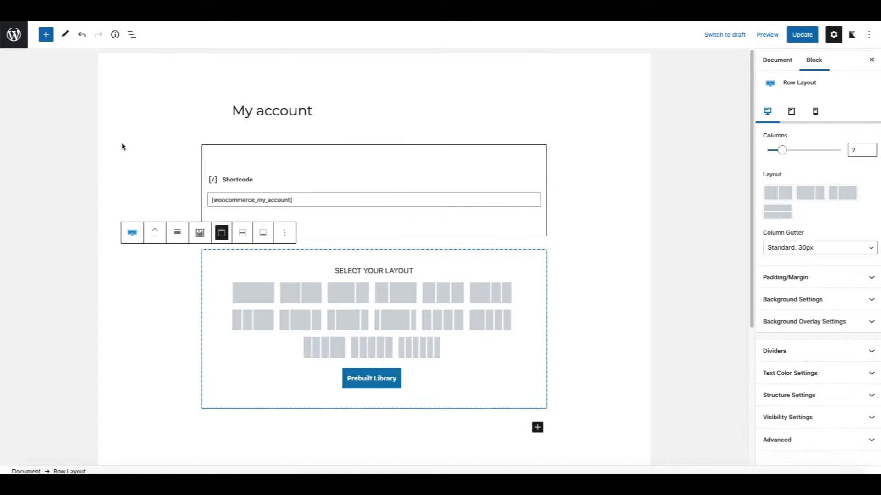
{"action": "mouse_move", "coordinate": [254, 293]}
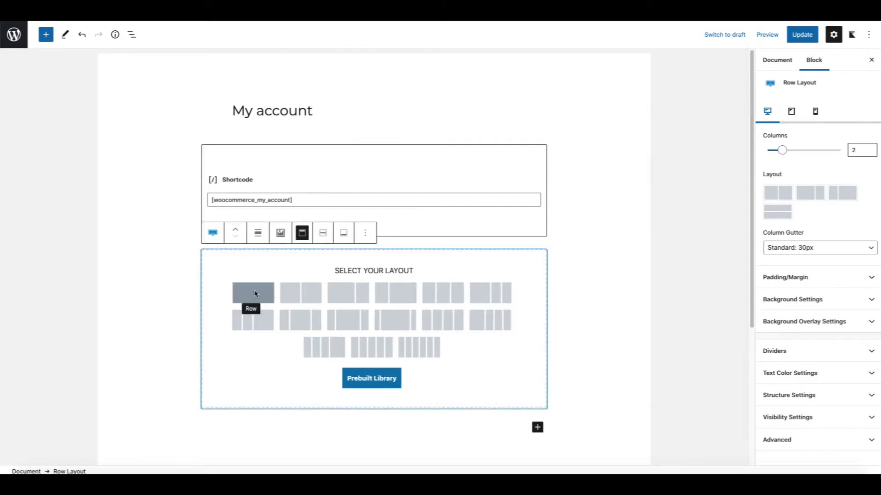
{"action": "left_click", "coordinate": [253, 292]}
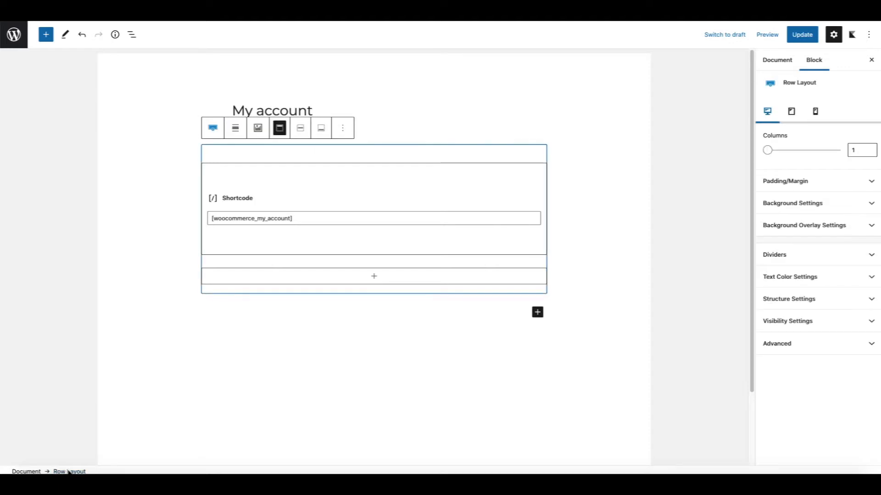
{"action": "left_click", "coordinate": [235, 128]}
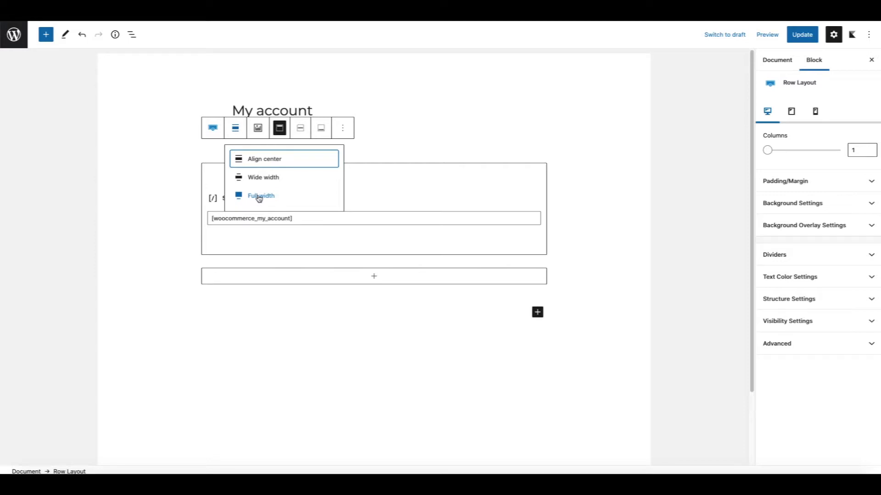
{"action": "left_click", "coordinate": [261, 196]}
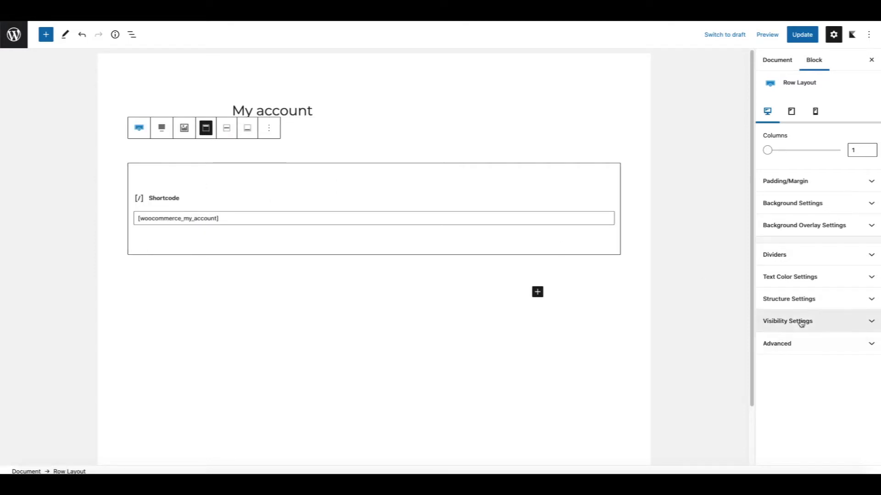
{"action": "left_click", "coordinate": [788, 299]}
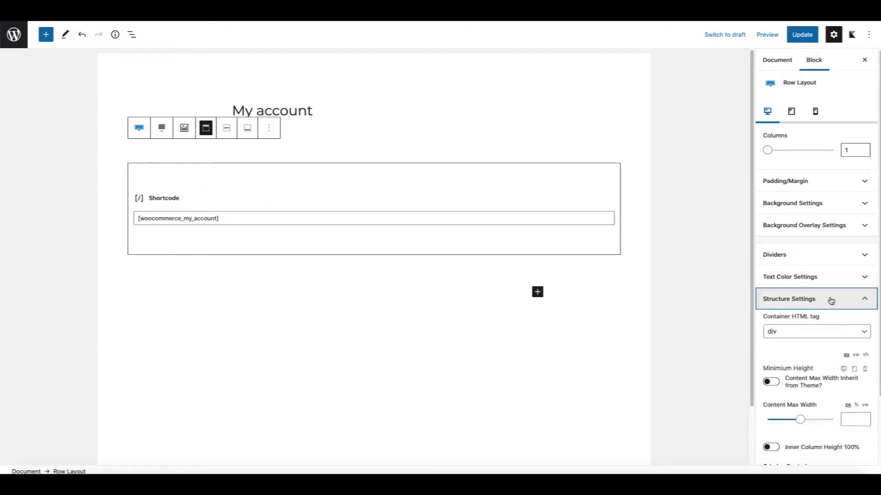
{"action": "scroll", "scroll_direction": "down", "scroll_amount": 3}
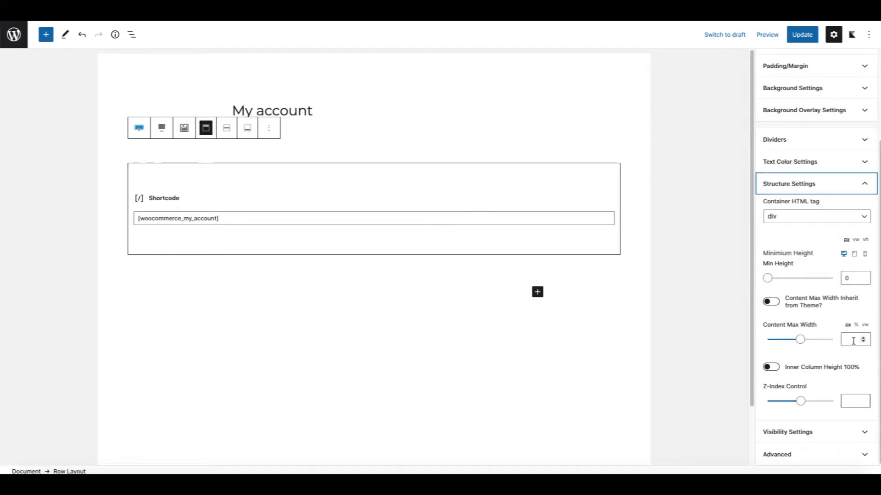
{"action": "left_click", "coordinate": [852, 339]}
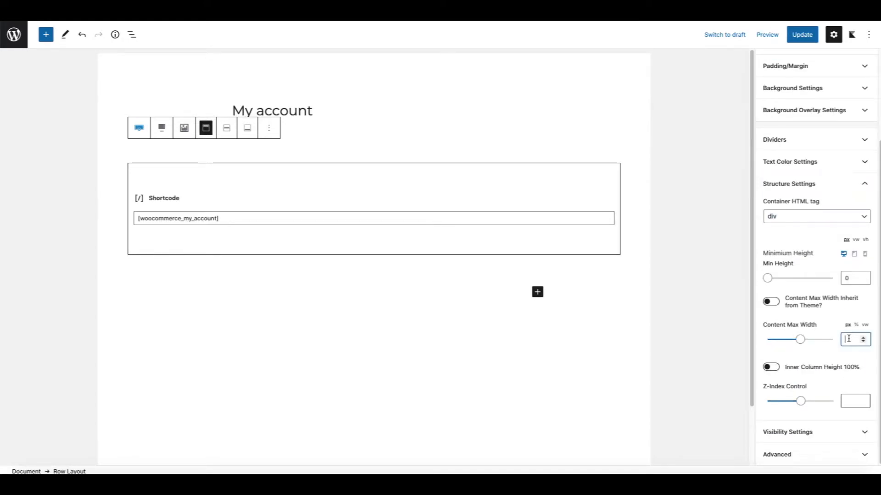
{"action": "type", "text": "1190"}
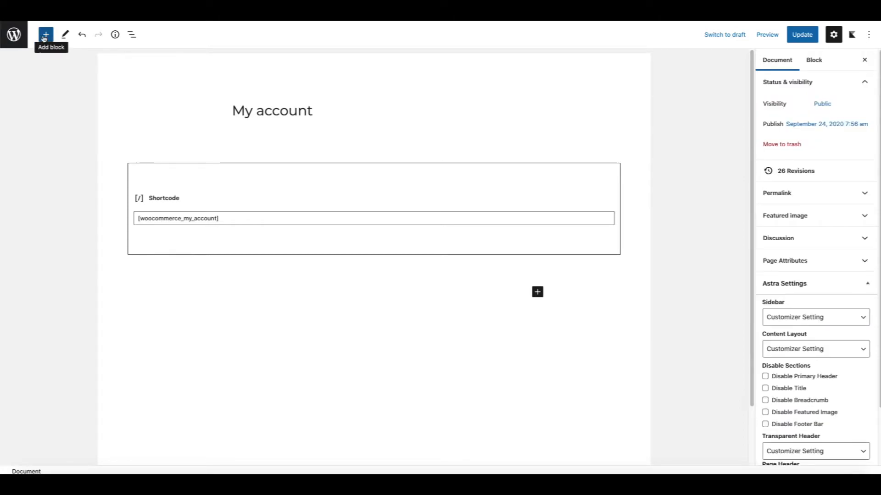
Step: Insert a 4-column Kadence Row Layout and place an Info Box in column one
{"action": "left_click", "coordinate": [44, 33]}
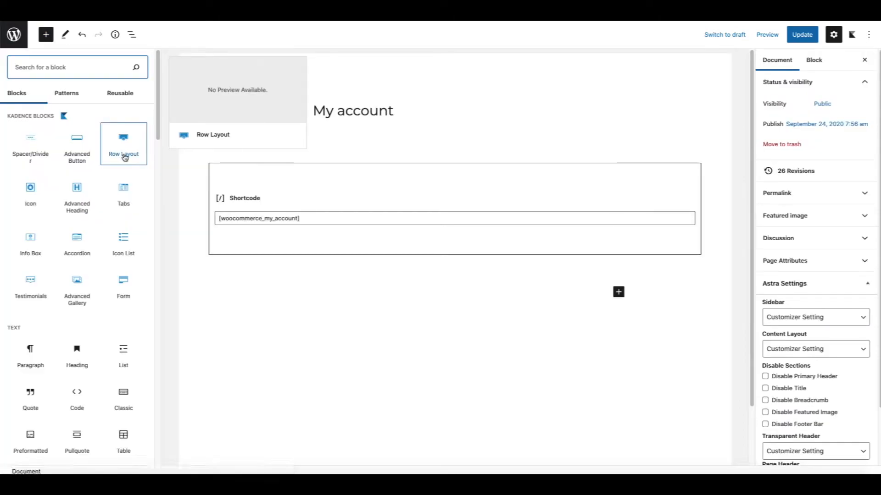
{"action": "left_click", "coordinate": [123, 143]}
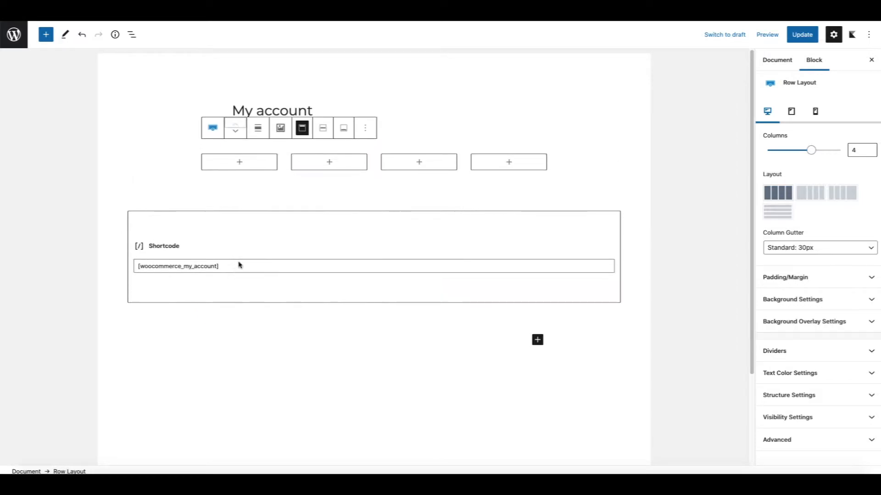
{"action": "left_click", "coordinate": [239, 162]}
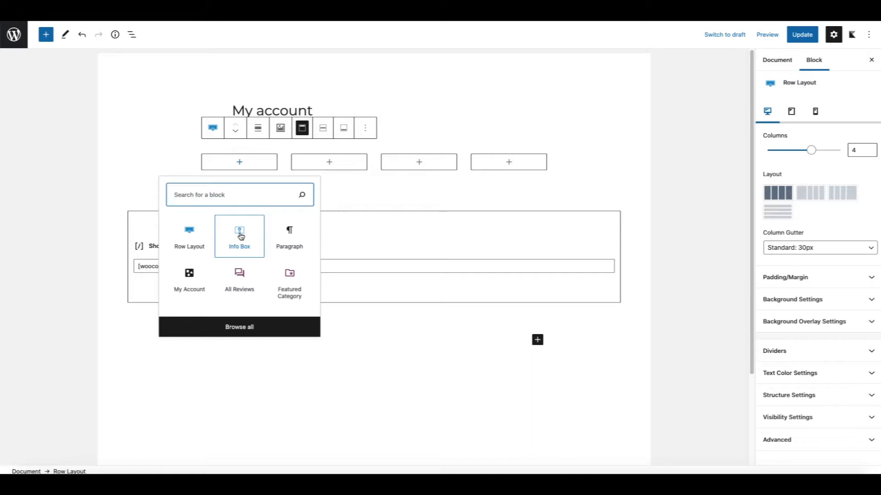
{"action": "left_click", "coordinate": [239, 236]}
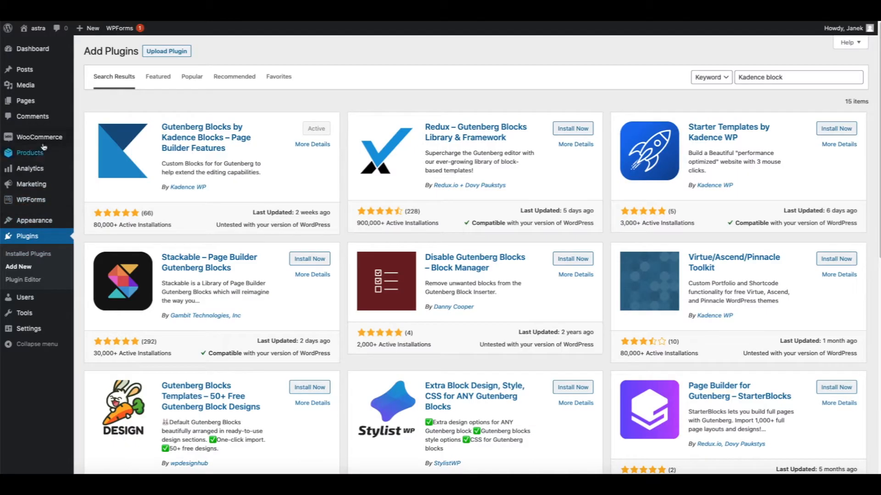
{"action": "mouse_move", "coordinate": [39, 137]}
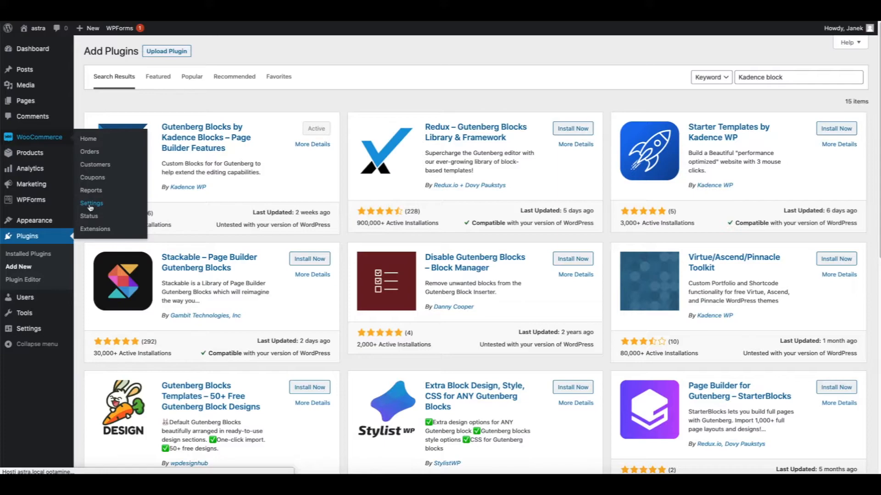
Step: Open WooCommerce Advanced settings and inspect the orders, view-order, edit-account and customer-logout endpoint slugs
{"action": "left_click", "coordinate": [91, 204]}
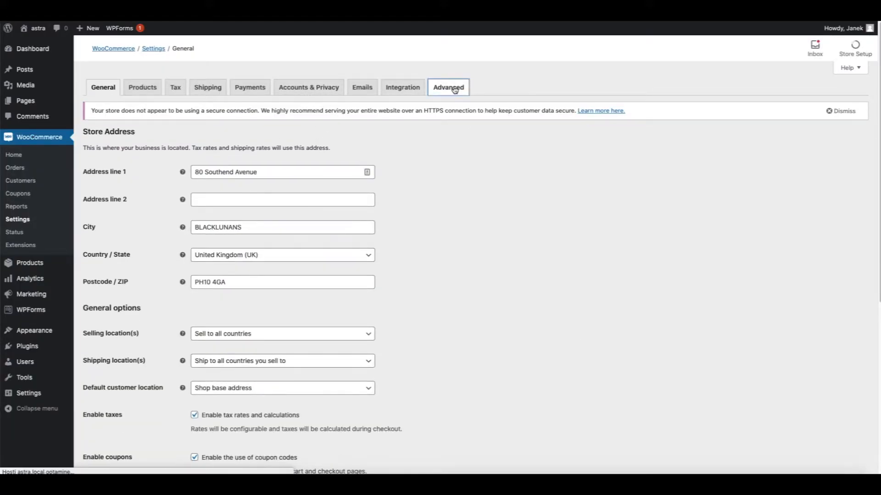
{"action": "left_click", "coordinate": [448, 87]}
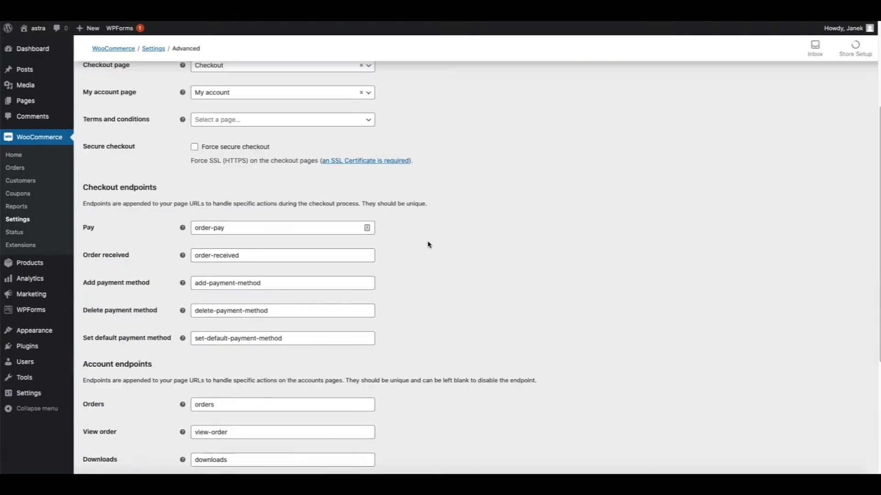
{"action": "scroll", "scroll_direction": "down", "scroll_amount": 3}
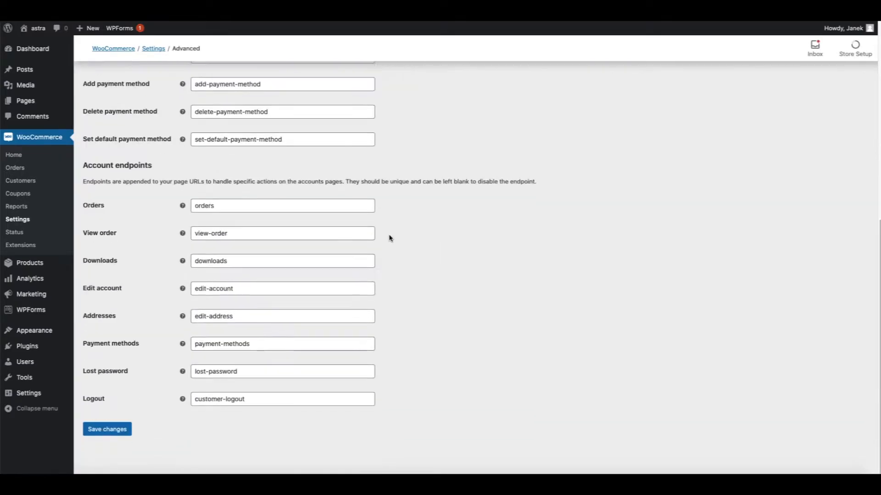
{"action": "triple_click", "coordinate": [282, 234]}
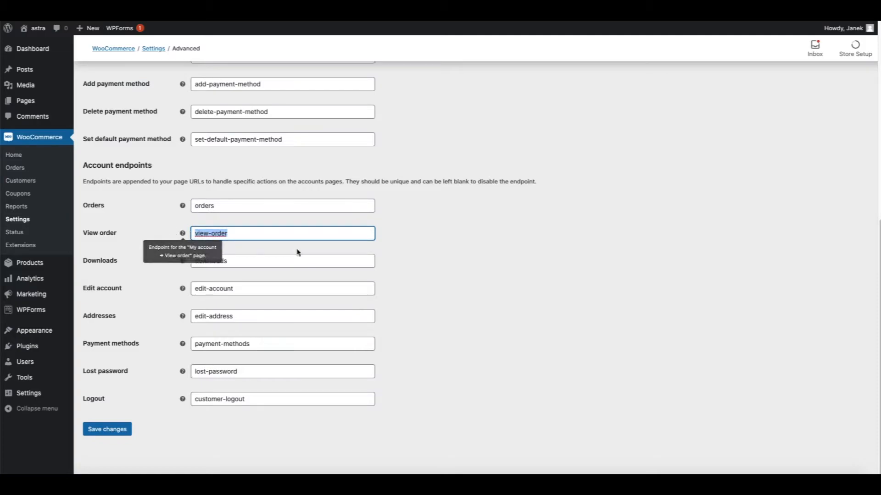
{"action": "left_click", "coordinate": [282, 205]}
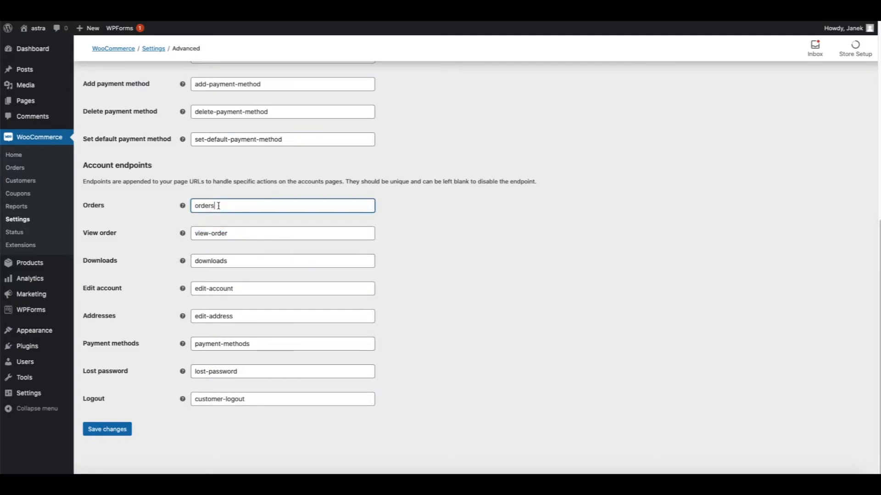
{"action": "double_click", "coordinate": [213, 288]}
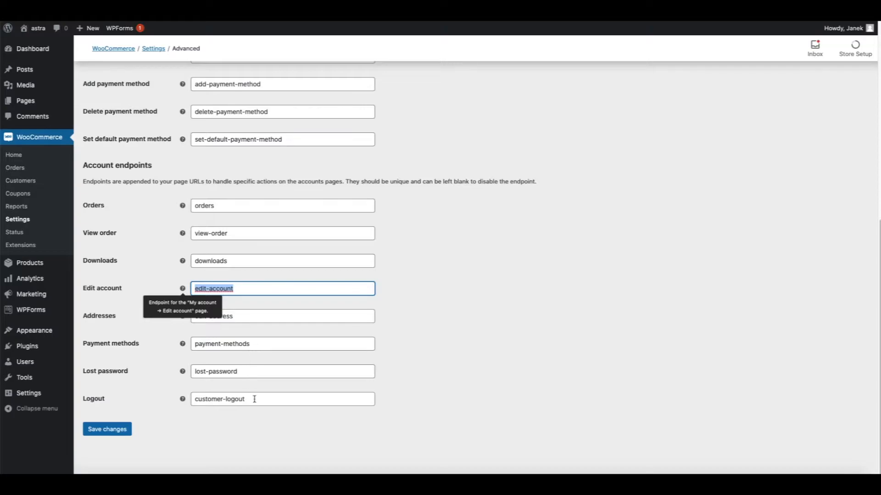
{"action": "left_click", "coordinate": [283, 316]}
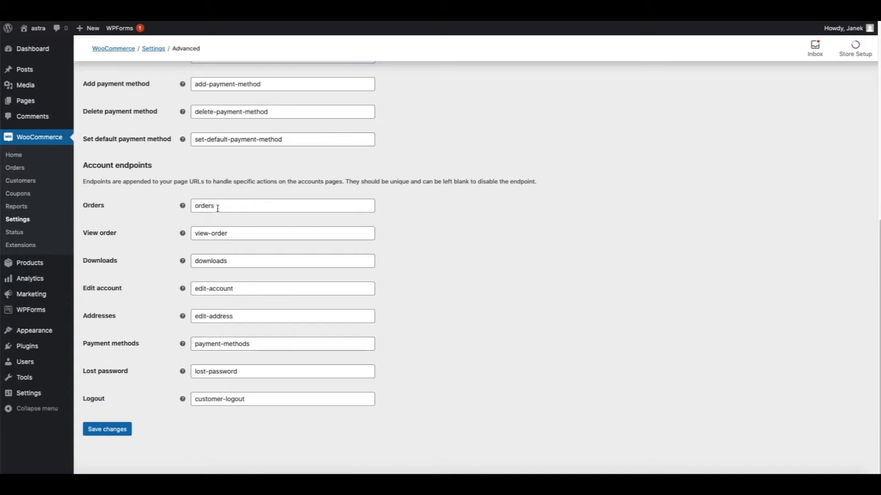
{"action": "double_click", "coordinate": [204, 206]}
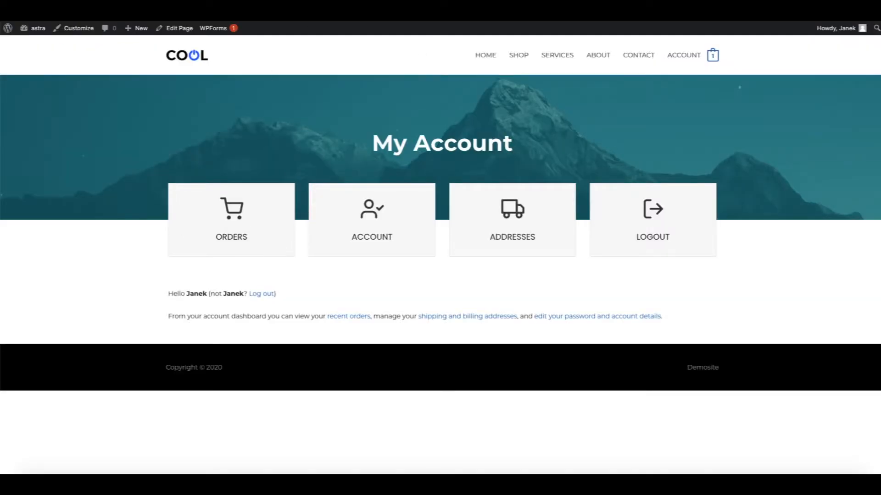
Step: Title the info box ORDERS as an 18px H3 heading in Poppins
{"action": "left_click", "coordinate": [175, 28]}
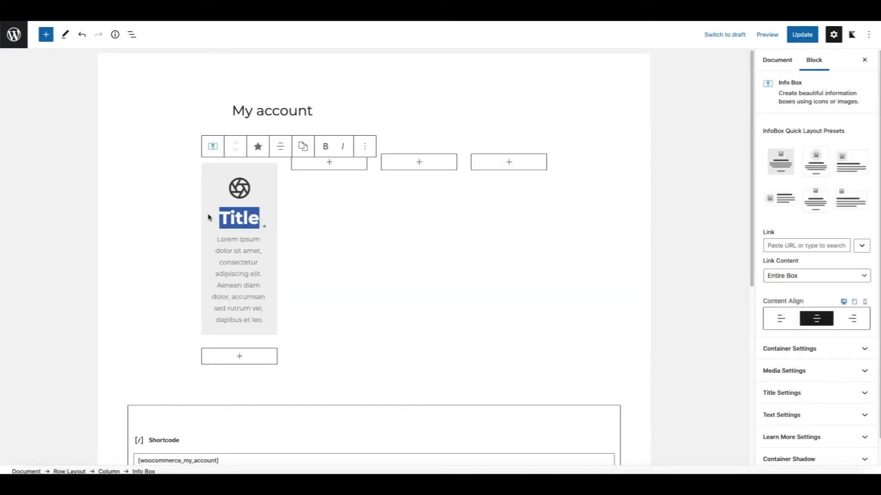
{"action": "type", "text": "ORDERS"}
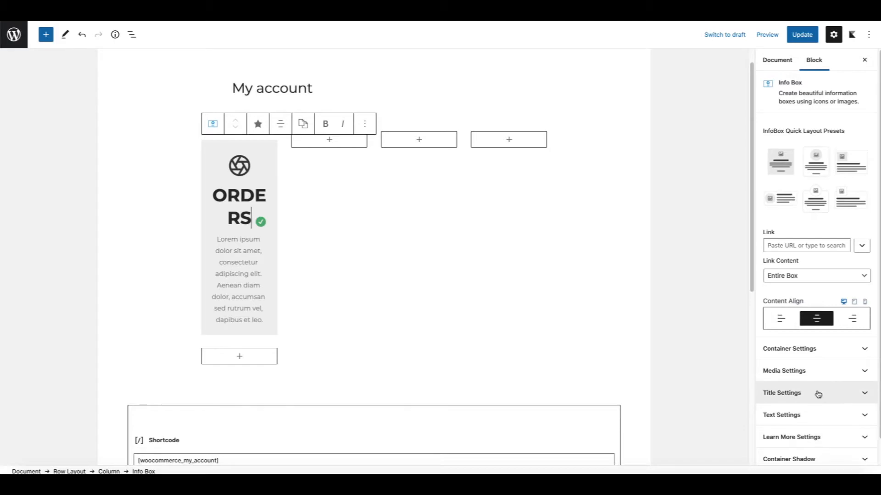
{"action": "left_click", "coordinate": [782, 394]}
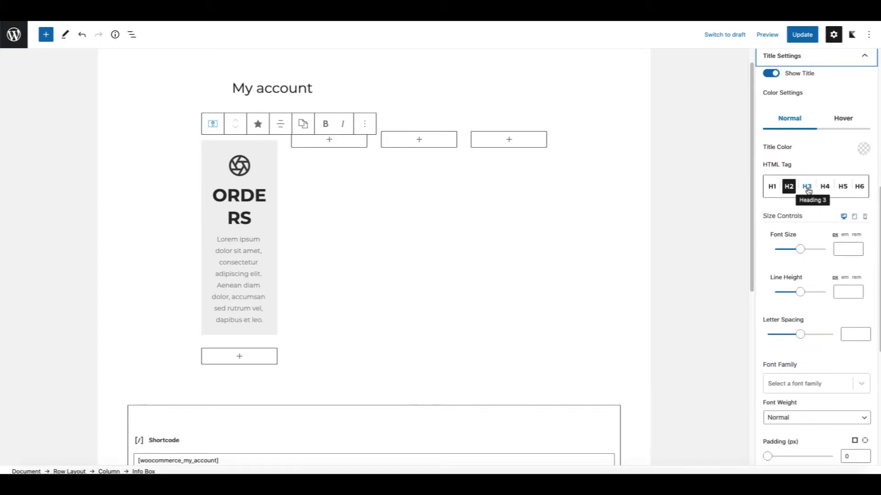
{"action": "left_click", "coordinate": [807, 186]}
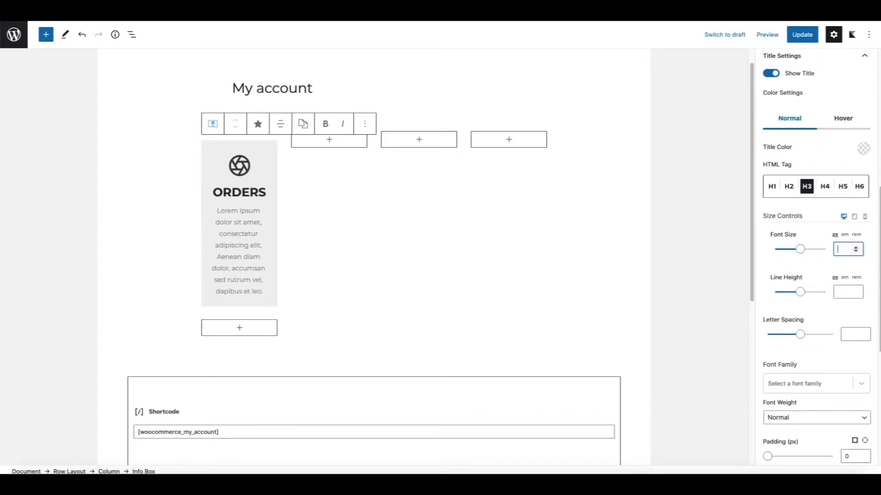
{"action": "type", "text": "18"}
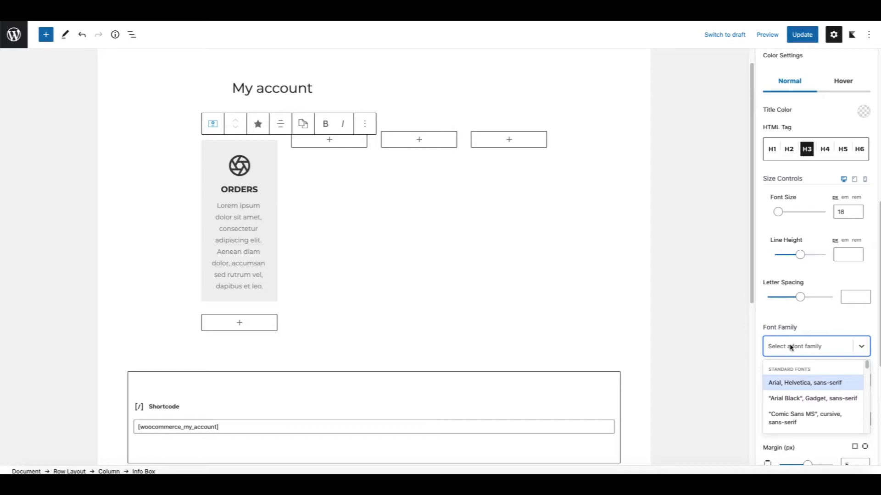
{"action": "type", "text": "popp"}
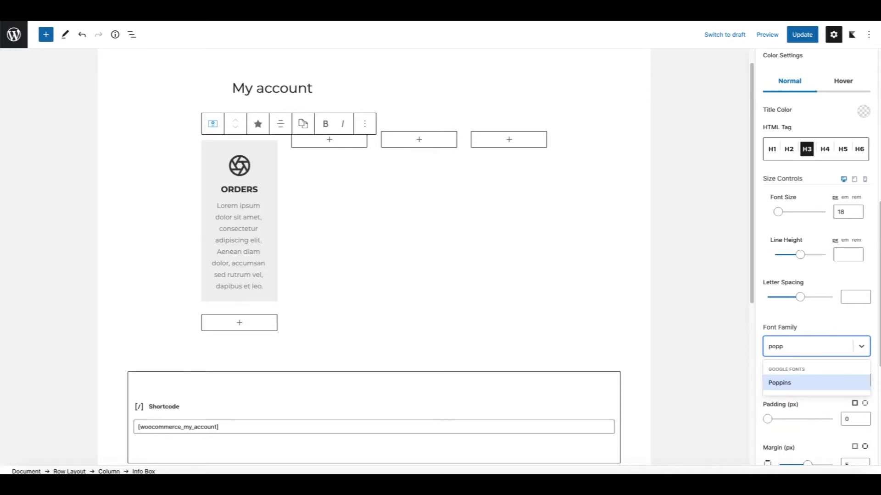
{"action": "left_click", "coordinate": [780, 383]}
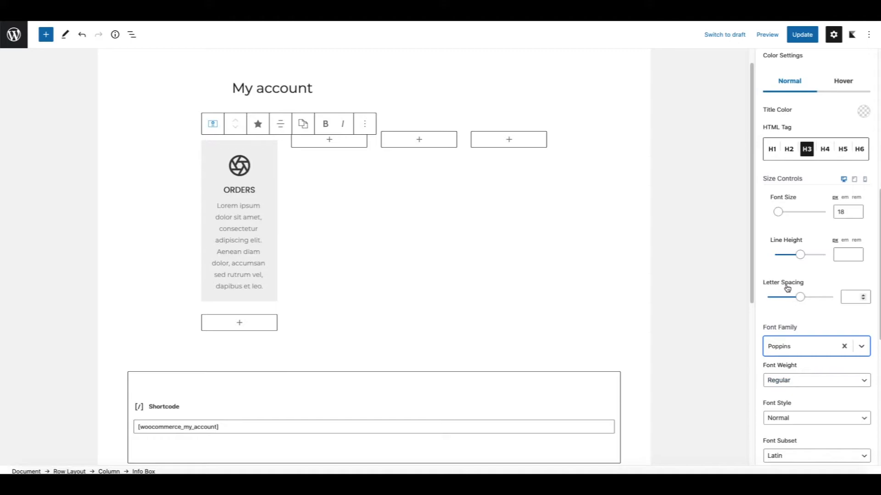
Step: Give the card a shopping cart icon and link it to the My account page
{"action": "scroll", "scroll_direction": "down", "scroll_amount": 3}
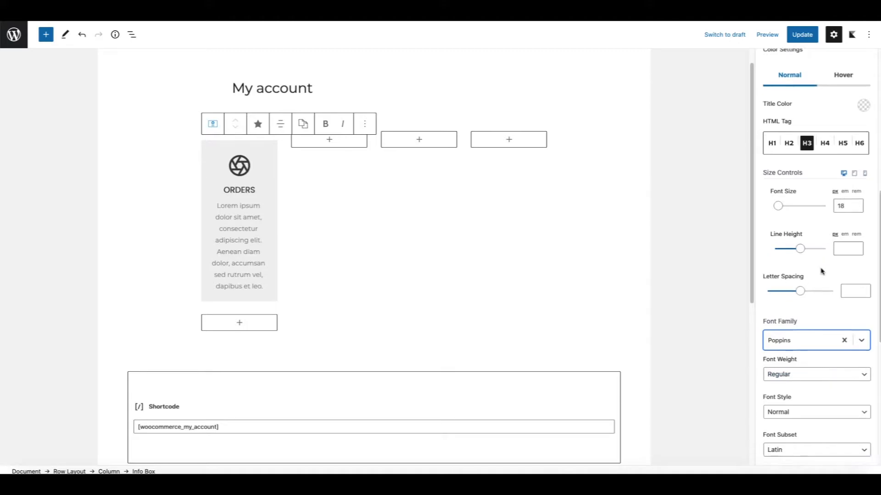
{"action": "scroll", "scroll_direction": "down", "scroll_amount": 3}
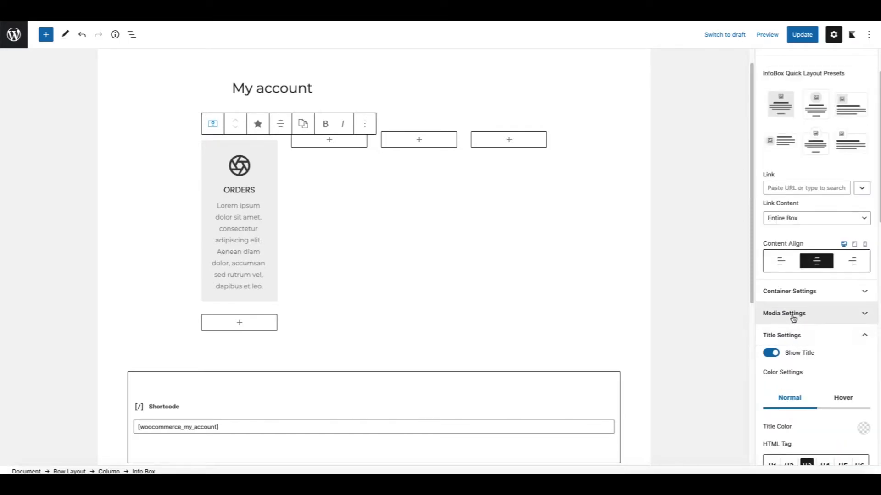
{"action": "left_click", "coordinate": [784, 313]}
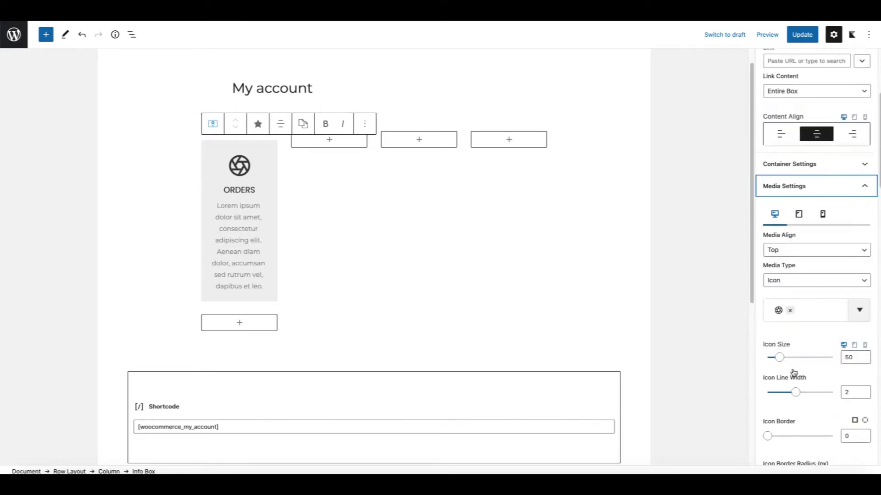
{"action": "left_click", "coordinate": [790, 310]}
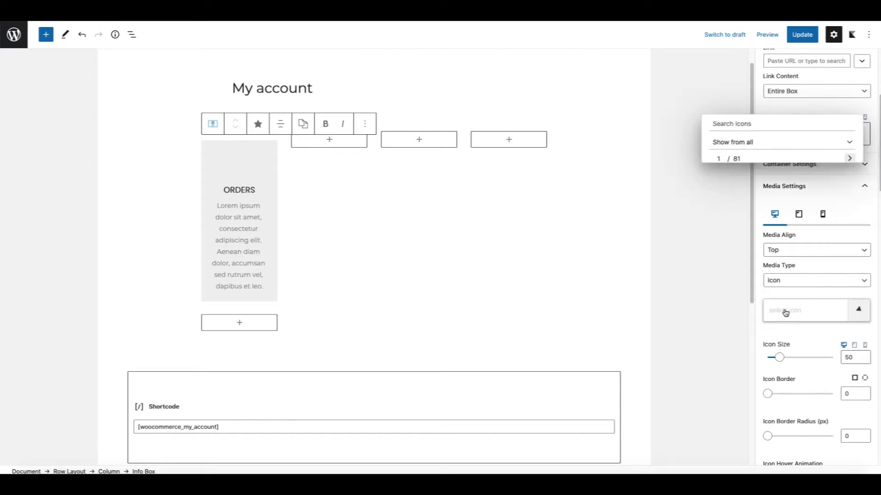
{"action": "type", "text": "cart"}
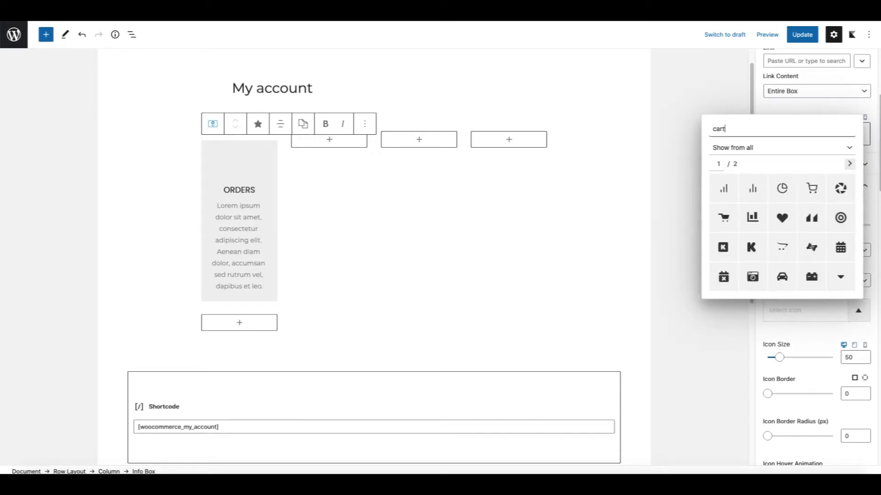
{"action": "left_click", "coordinate": [811, 188]}
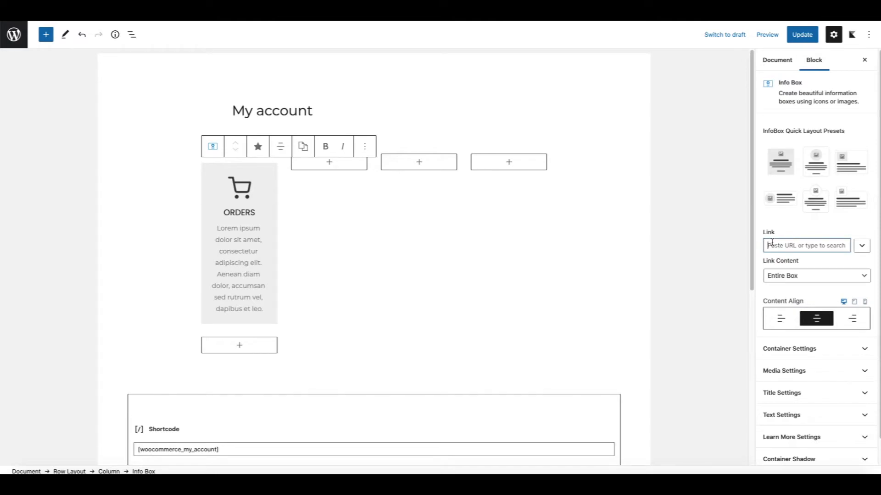
{"action": "type", "text": "/"}
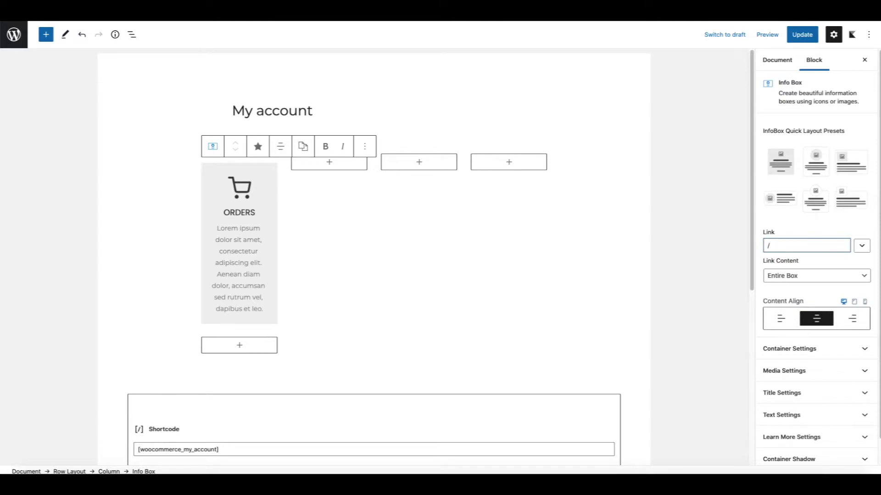
{"action": "type", "text": "my-a"}
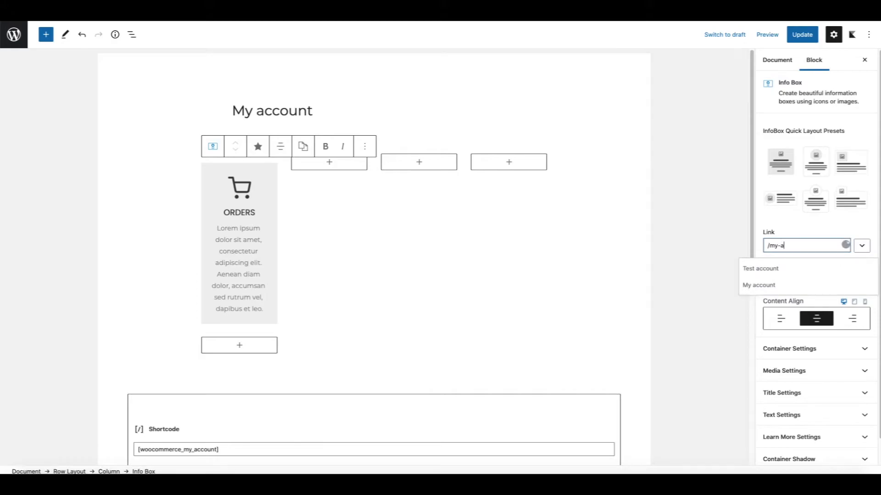
{"action": "left_click", "coordinate": [759, 285]}
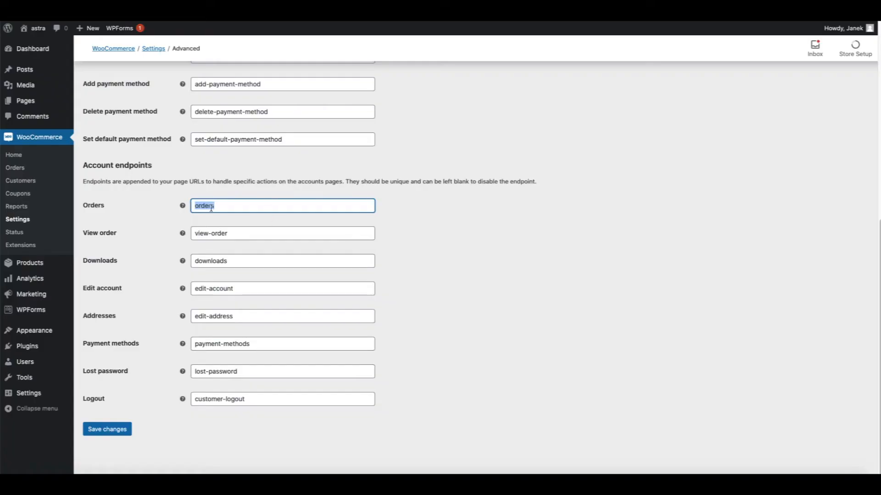
{"action": "mouse_move", "coordinate": [182, 206]}
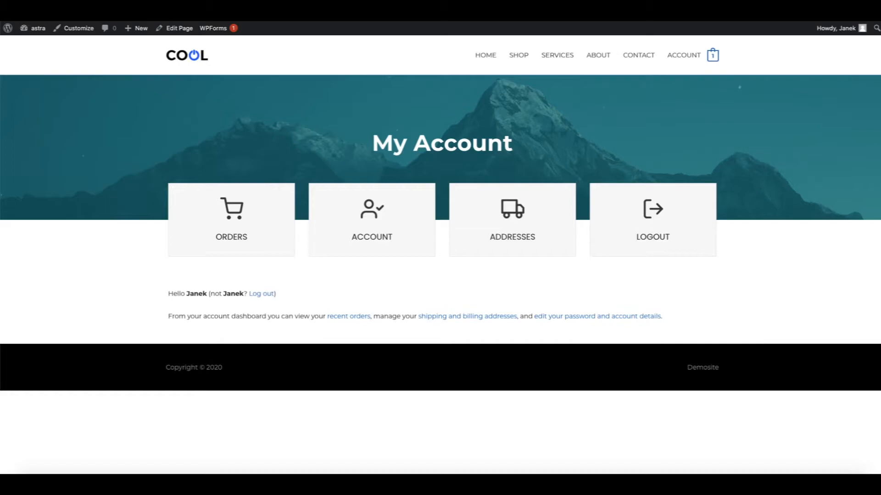
Step: Return to the My account page editor to finish the ORDERS card link
{"action": "left_click", "coordinate": [174, 28]}
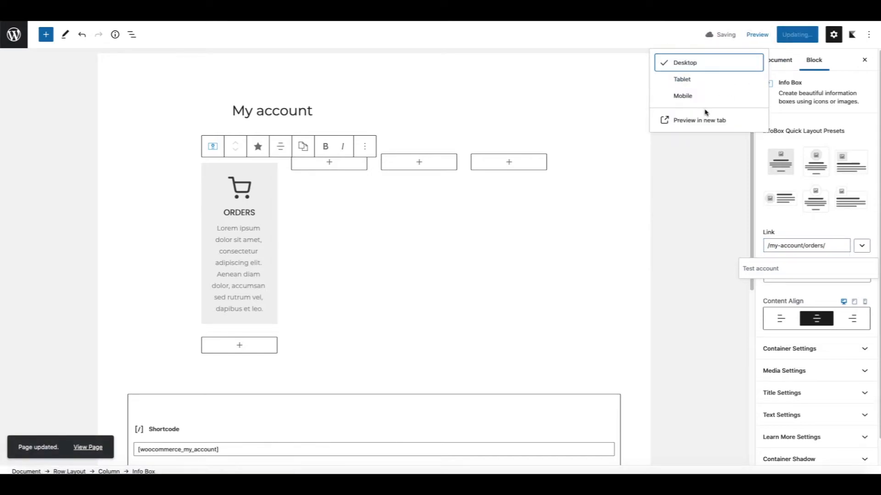
Step: Preview the page in a new tab and test the ORDERS card link
{"action": "left_click", "coordinate": [699, 120]}
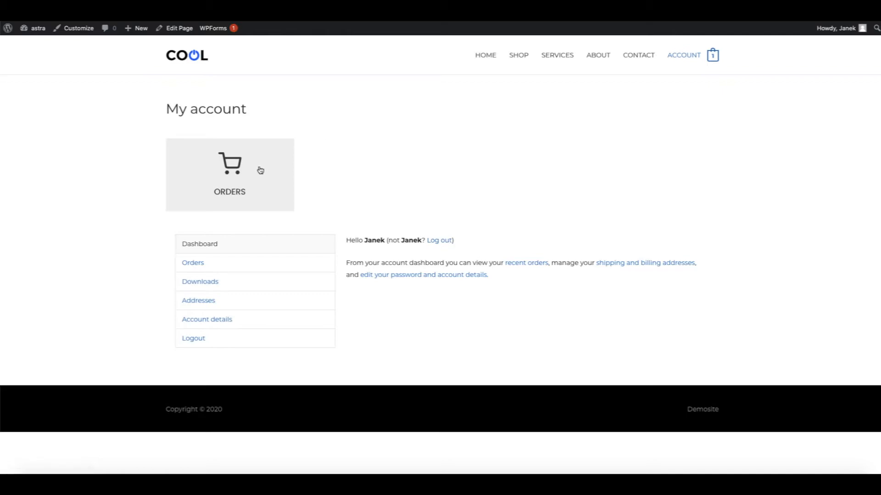
{"action": "left_click", "coordinate": [230, 175]}
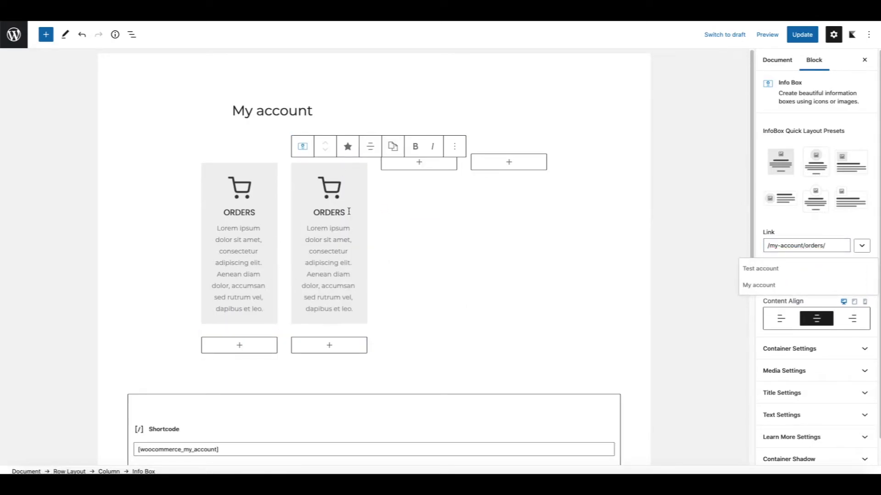
Step: Rename the second card EDIT ACCOUNT with a person icon linking to /my-account/edit-account/
{"action": "double_click", "coordinate": [328, 212]}
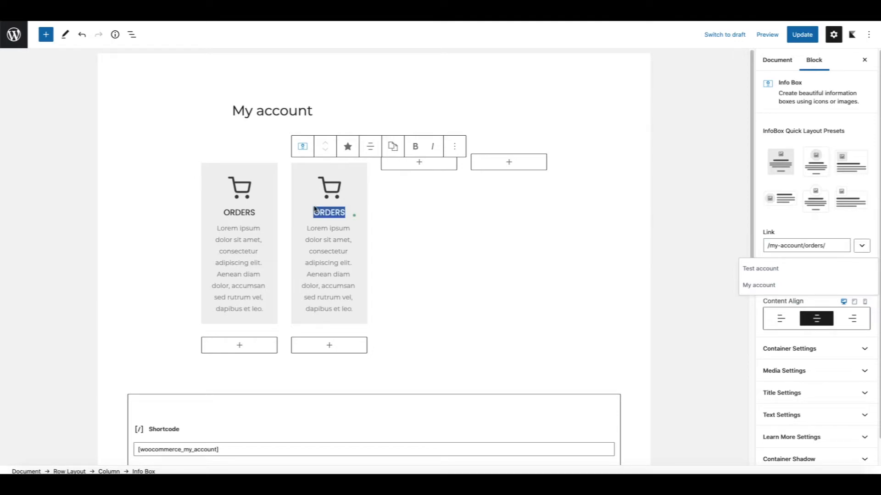
{"action": "type", "text": "EDIT AC"}
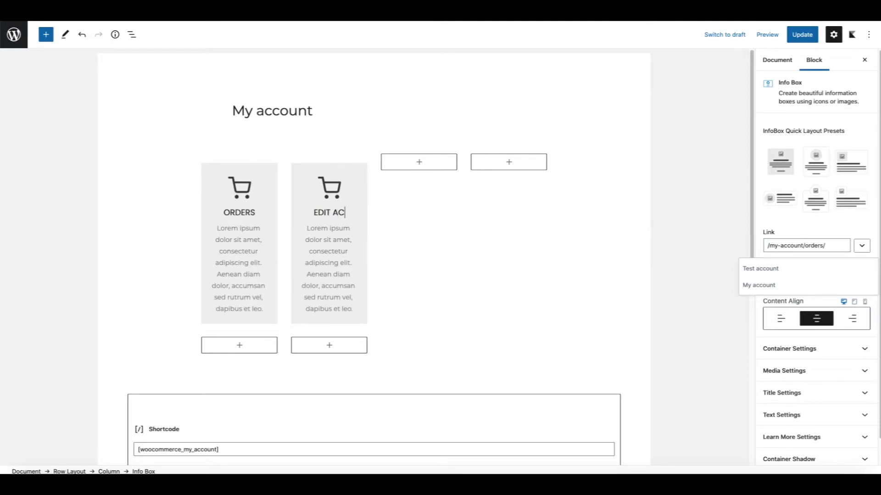
{"action": "type", "text": "COUNT"}
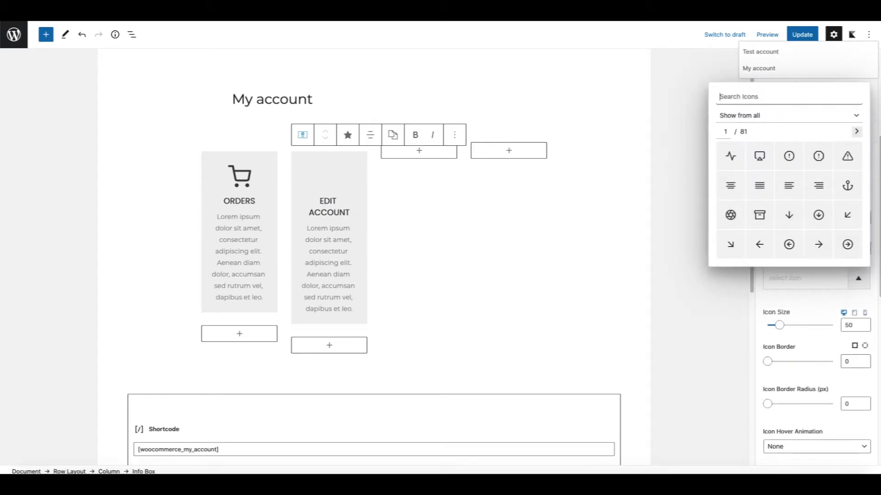
{"action": "left_click", "coordinate": [788, 156]}
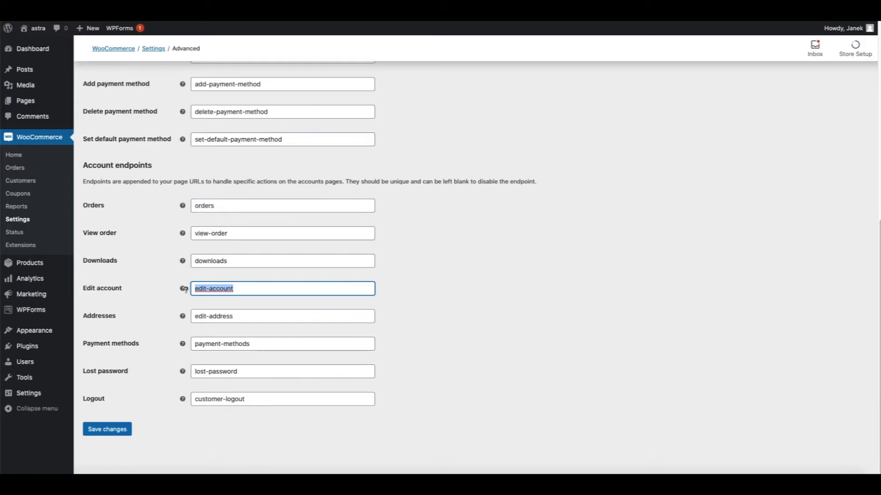
{"action": "mouse_move", "coordinate": [182, 288]}
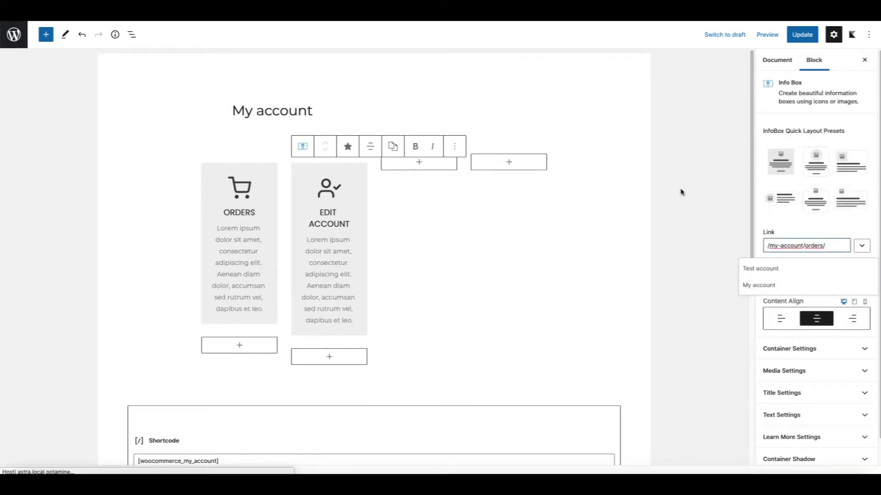
{"action": "double_click", "coordinate": [815, 246]}
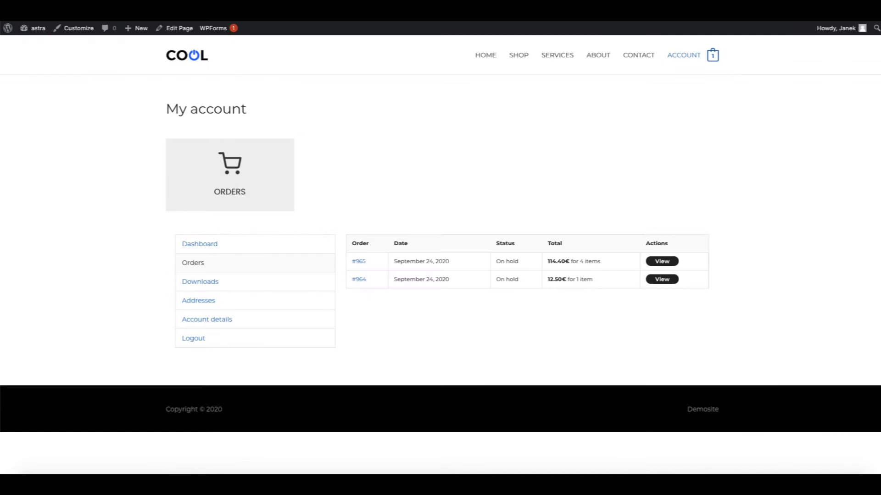
{"action": "mouse_move", "coordinate": [371, 174]}
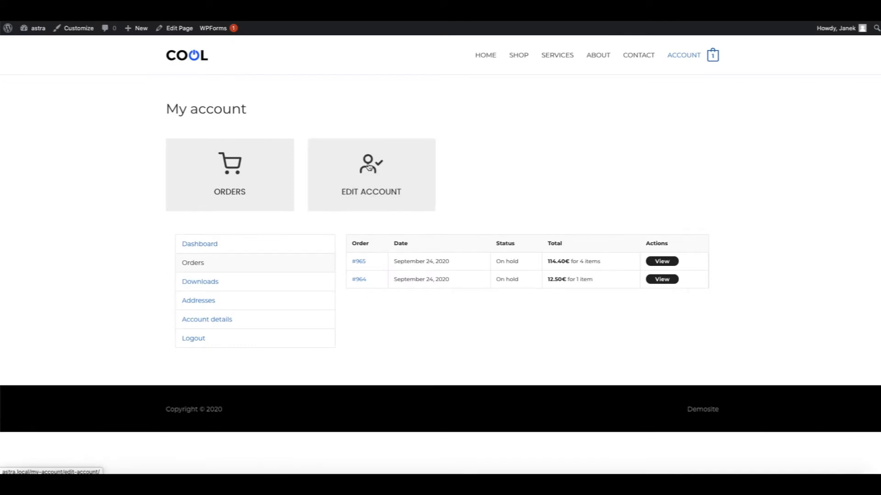
{"action": "left_click", "coordinate": [367, 165]}
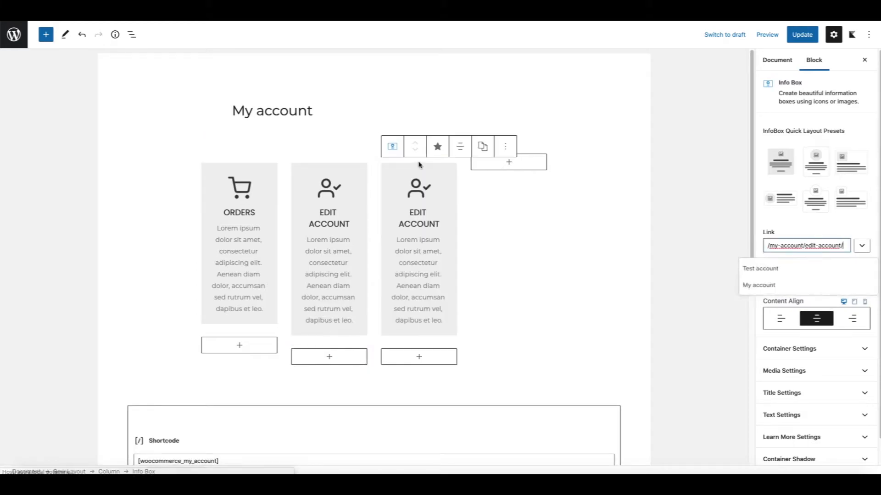
Step: Retitle the third card ADDRESS, give it the 'home' house icon, and duplicate it
{"action": "double_click", "coordinate": [418, 218]}
{"action": "type", "text": "ADDRESS"}
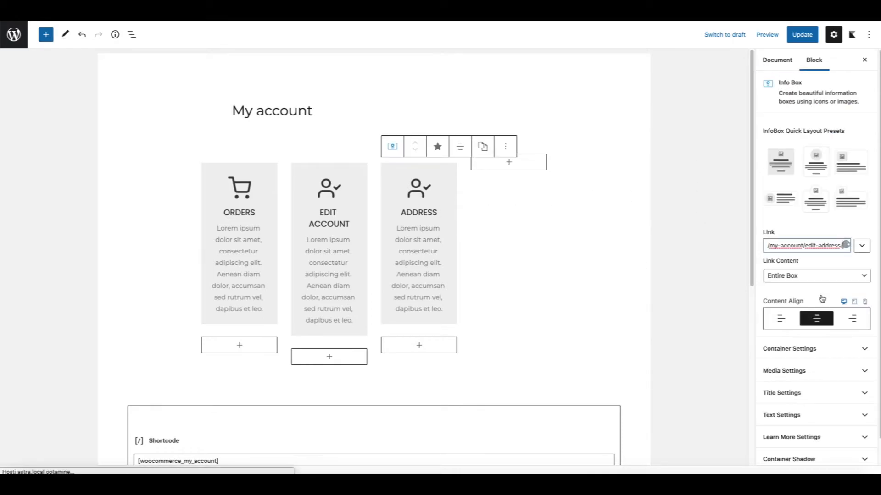
{"action": "left_click", "coordinate": [783, 370]}
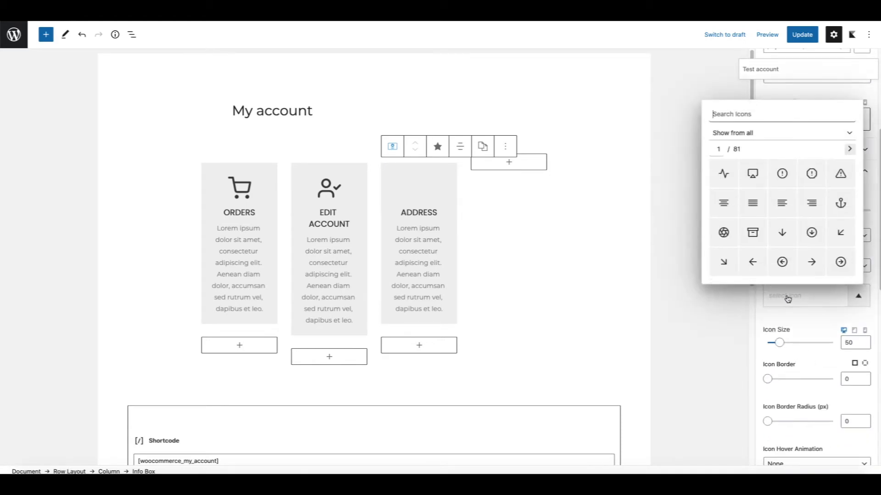
{"action": "type", "text": "home"}
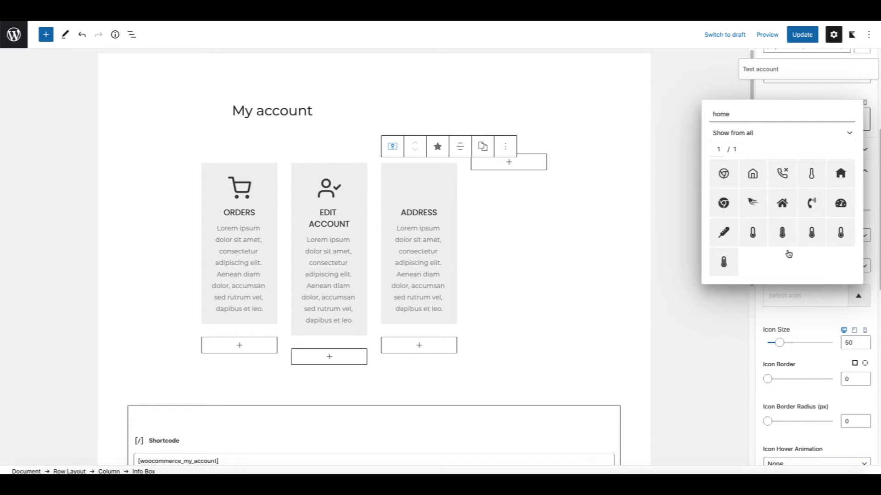
{"action": "left_click", "coordinate": [752, 173]}
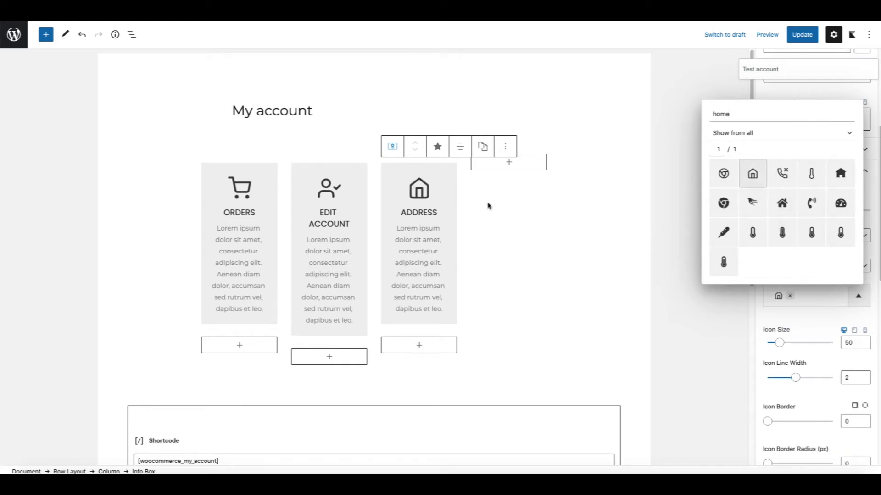
{"action": "left_click", "coordinate": [752, 174]}
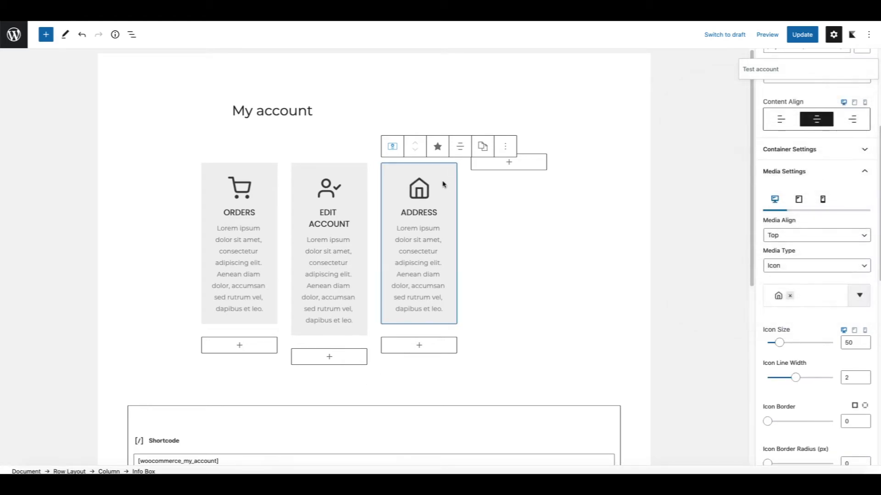
{"action": "left_click", "coordinate": [505, 146]}
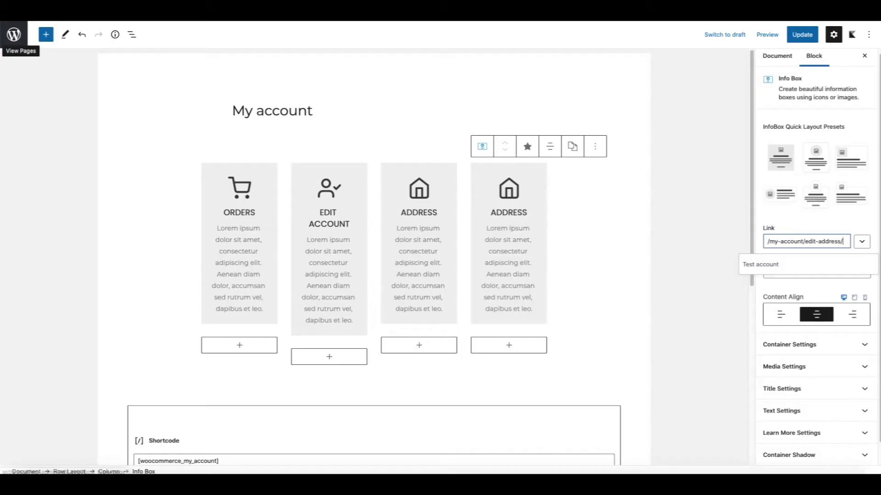
Step: Replace the fourth card's link and choose the exit-arrow icon found by searching 'out'
{"action": "double_click", "coordinate": [828, 241]}
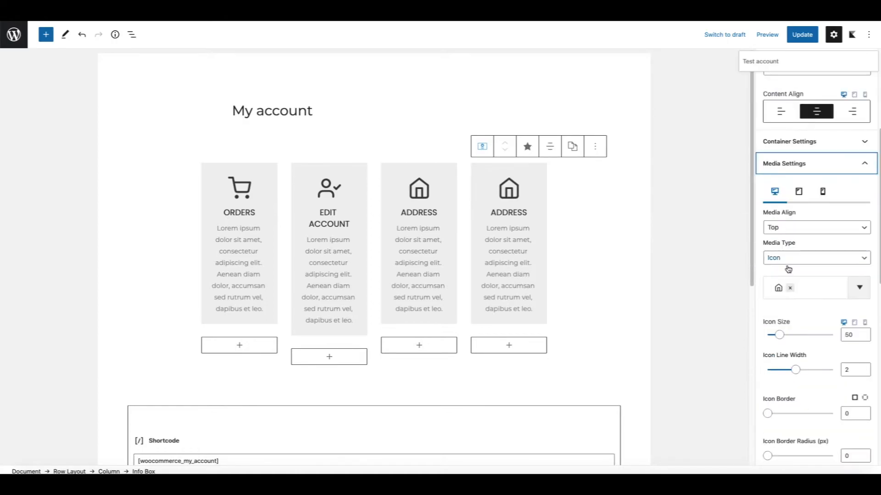
{"action": "left_click", "coordinate": [791, 288]}
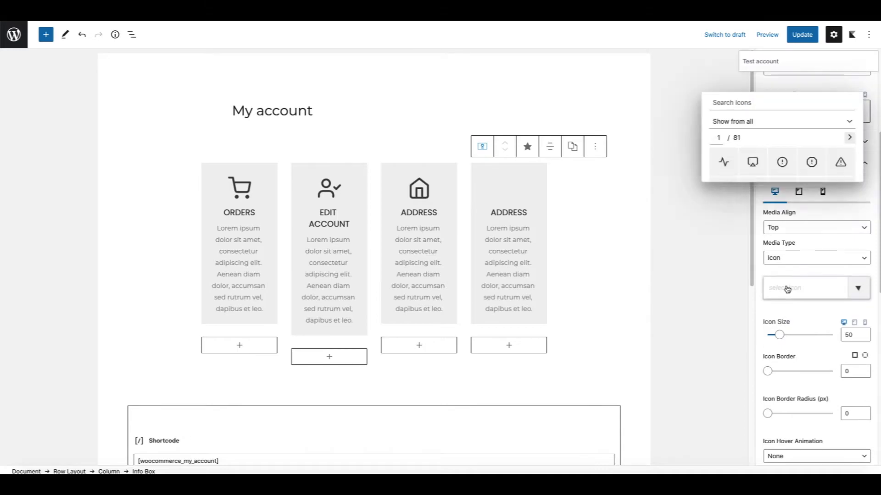
{"action": "type", "text": "out"}
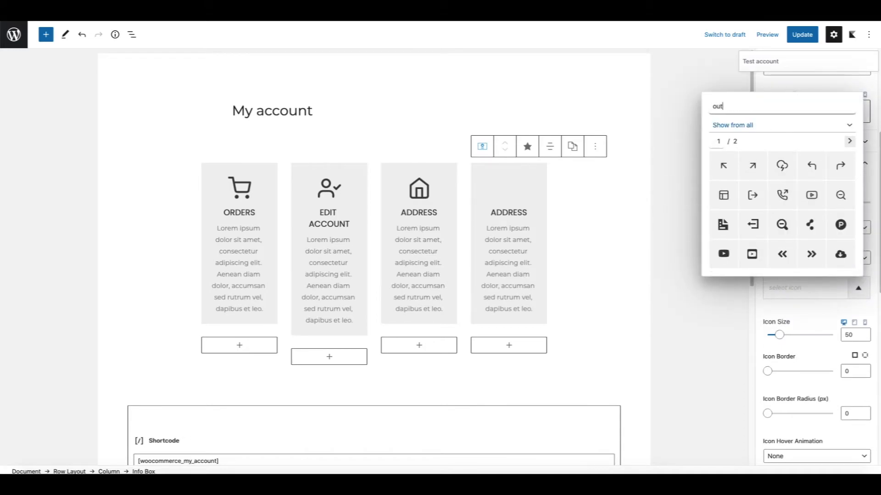
{"action": "left_click", "coordinate": [753, 195]}
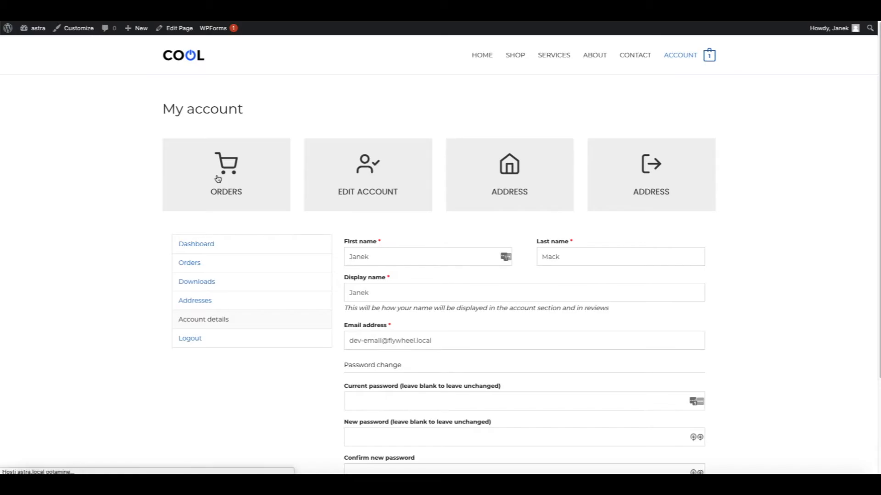
{"action": "mouse_move", "coordinate": [378, 167]}
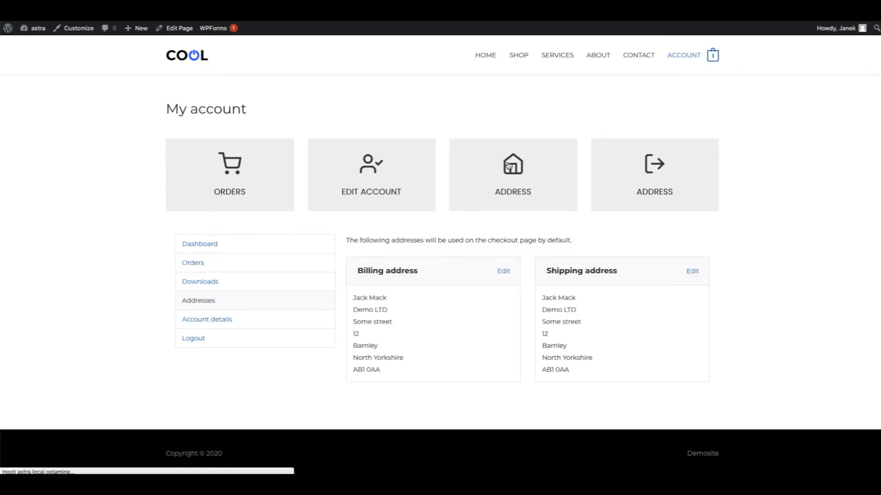
{"action": "mouse_move", "coordinate": [655, 172]}
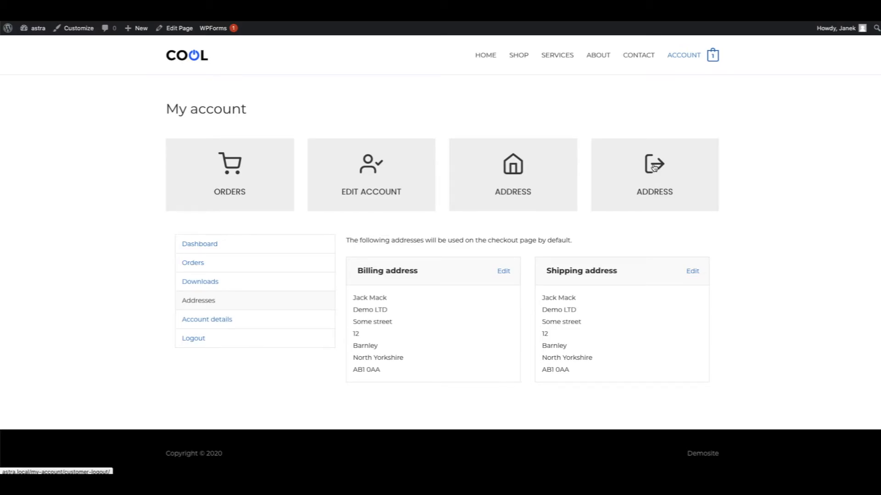
{"action": "mouse_move", "coordinate": [642, 196]}
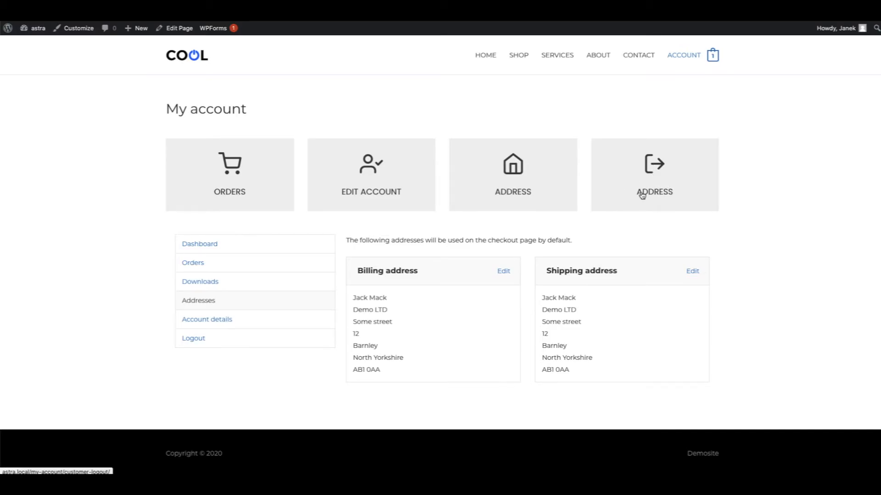
Step: Change the fourth card's title from ADDRESS to LOGOUT and update the page
{"action": "left_click", "coordinate": [179, 28]}
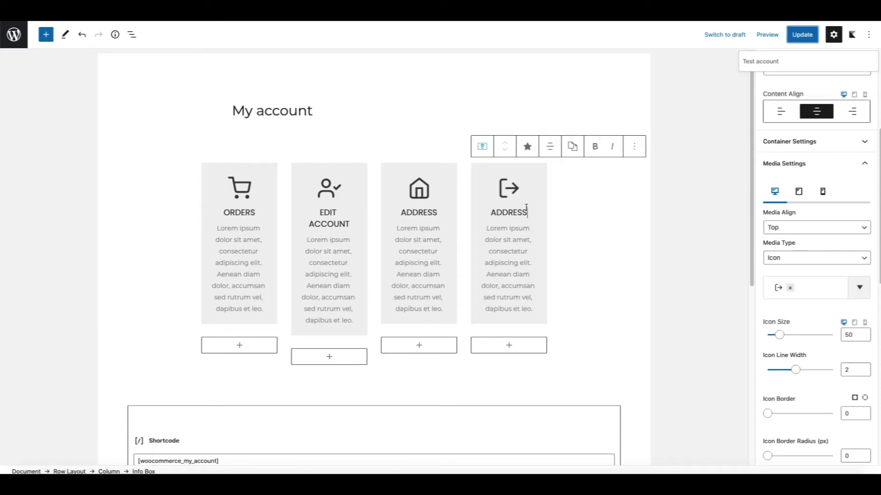
{"action": "type", "text": "LOGO"}
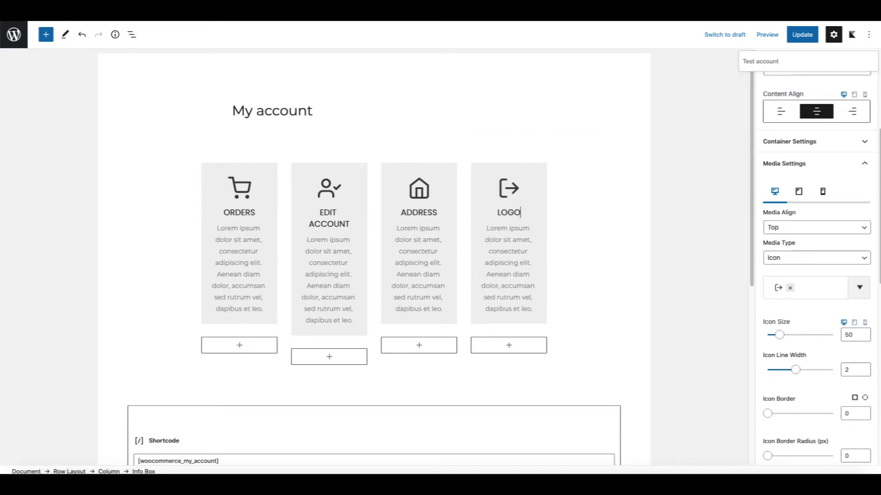
{"action": "left_click", "coordinate": [802, 34]}
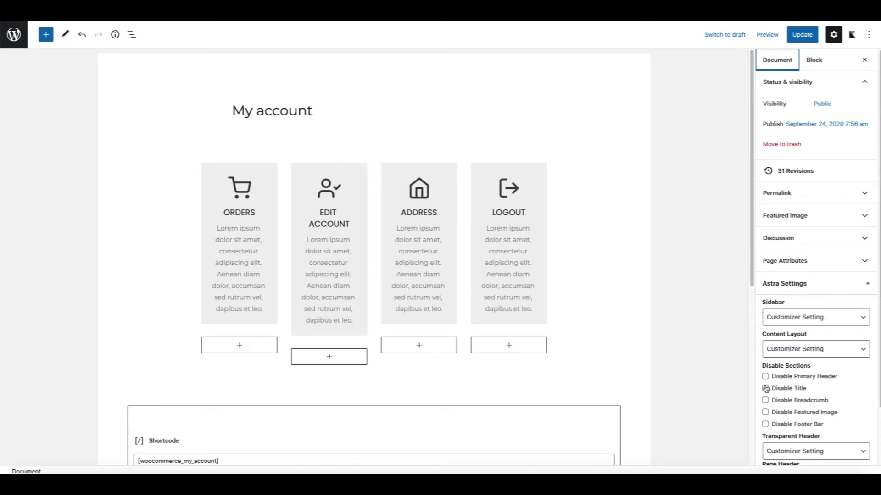
Step: Disable the page title, set Content Layout to Full Width / Stretched, and update
{"action": "left_click", "coordinate": [765, 389]}
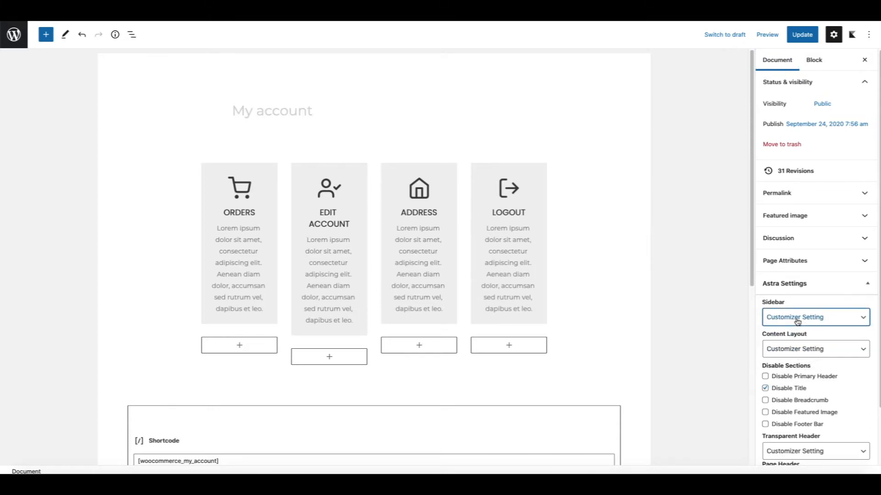
{"action": "left_click", "coordinate": [815, 349]}
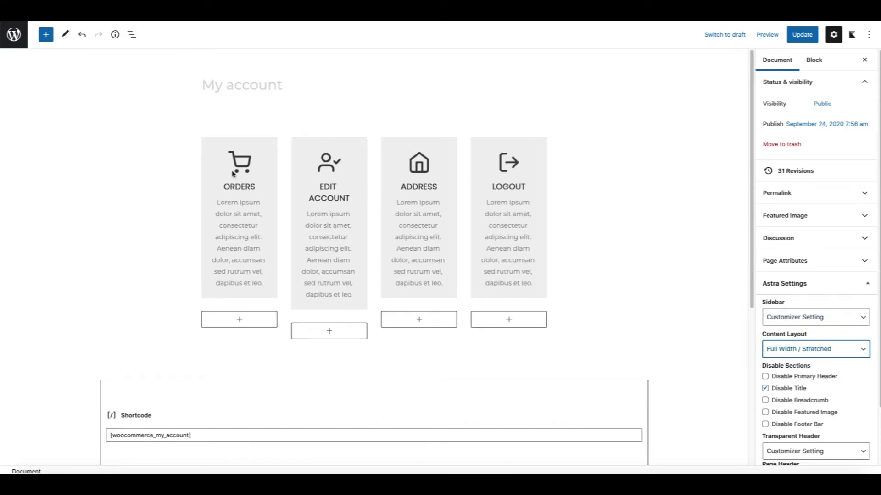
{"action": "left_click", "coordinate": [802, 34]}
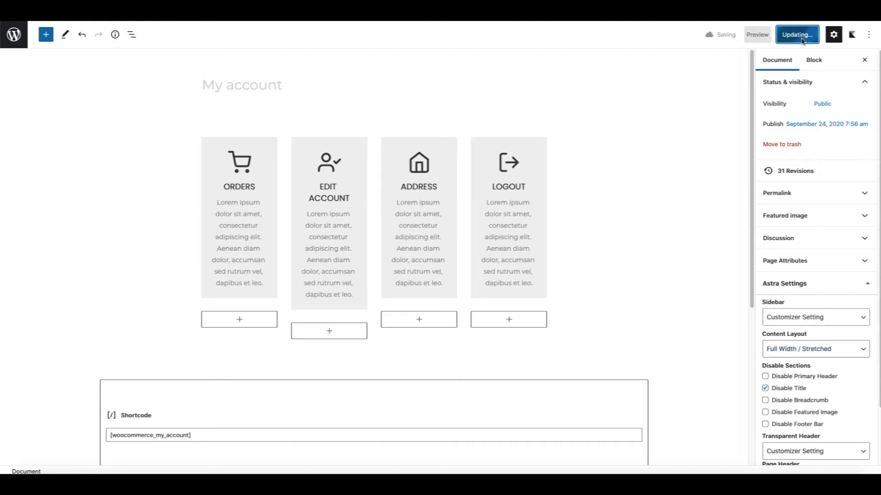
Step: Check the live account page to see the full-width cards
{"action": "left_click", "coordinate": [797, 35]}
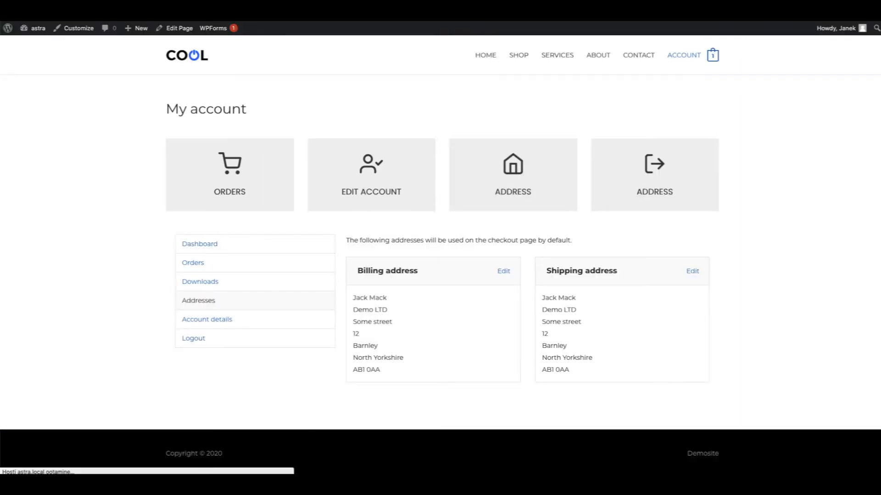
{"action": "scroll", "scroll_direction": "down", "scroll_amount": 3}
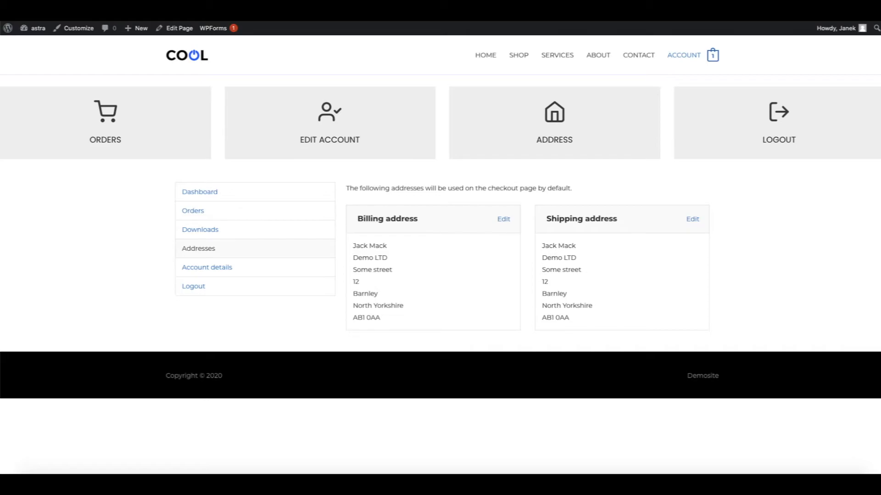
{"action": "left_click", "coordinate": [179, 28]}
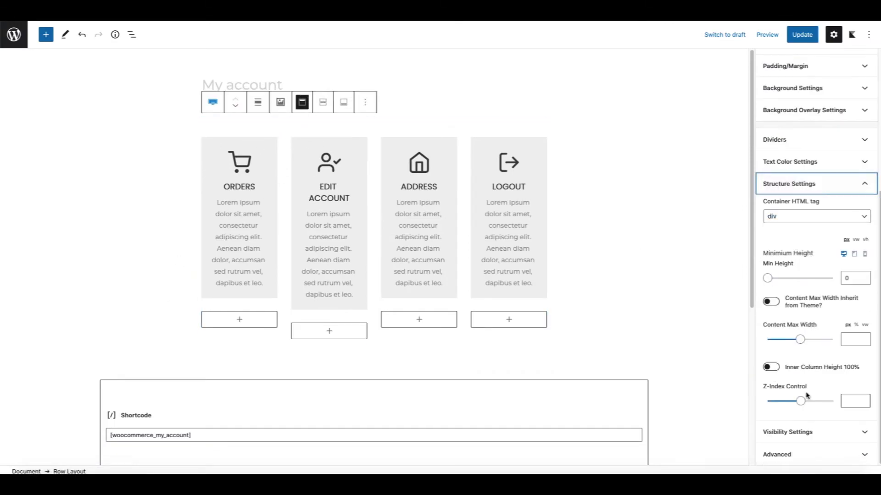
Step: Set the cards row's Content Max Width to 1190 px, update, and add an empty row
{"action": "left_click", "coordinate": [854, 339]}
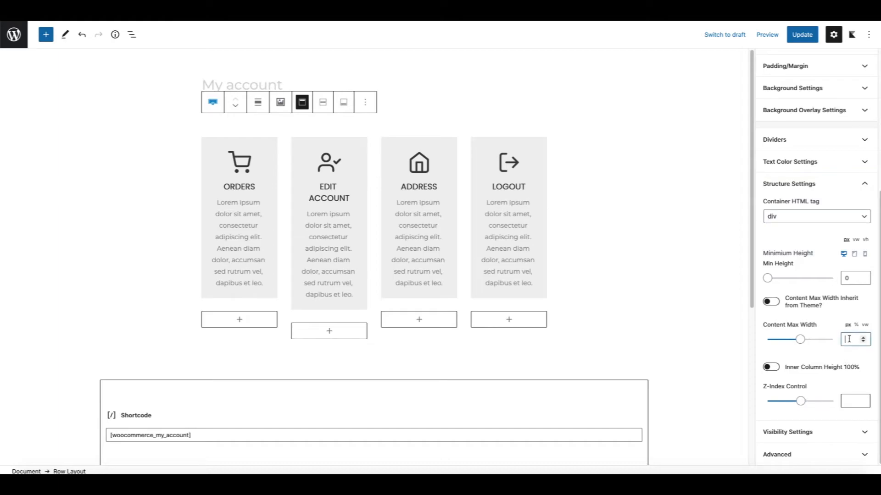
{"action": "type", "text": "1190"}
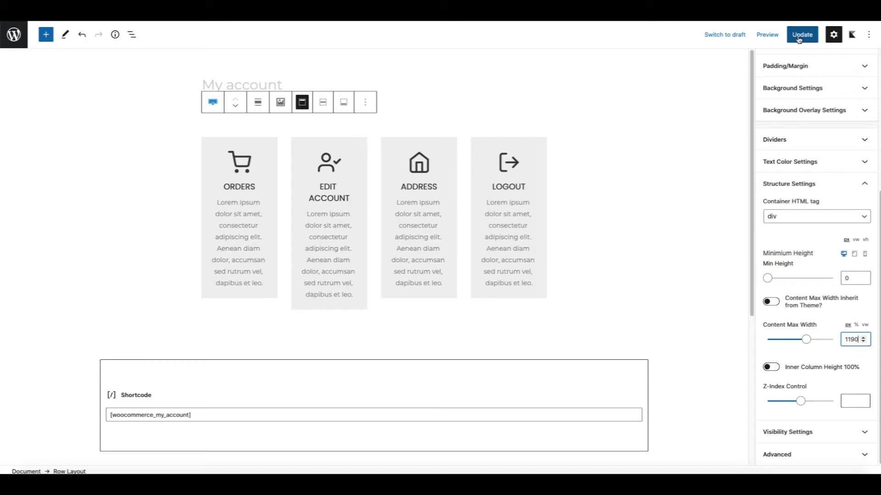
{"action": "left_click", "coordinate": [801, 35]}
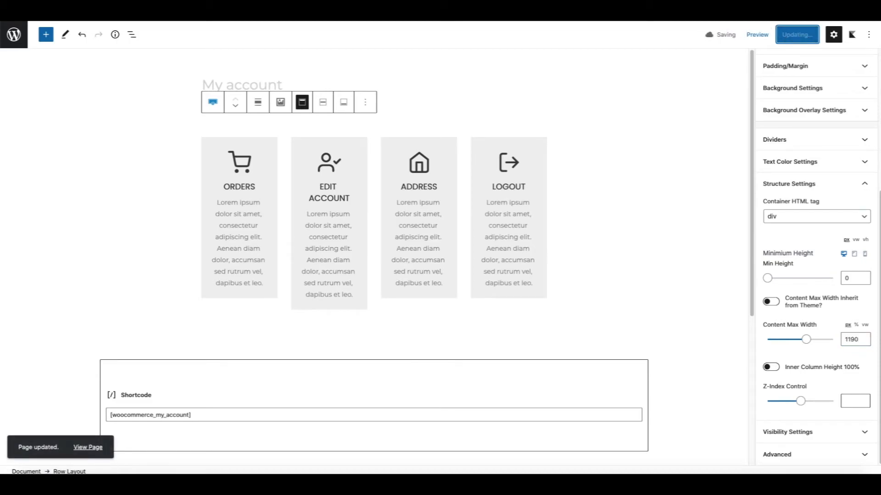
{"action": "left_click", "coordinate": [88, 447]}
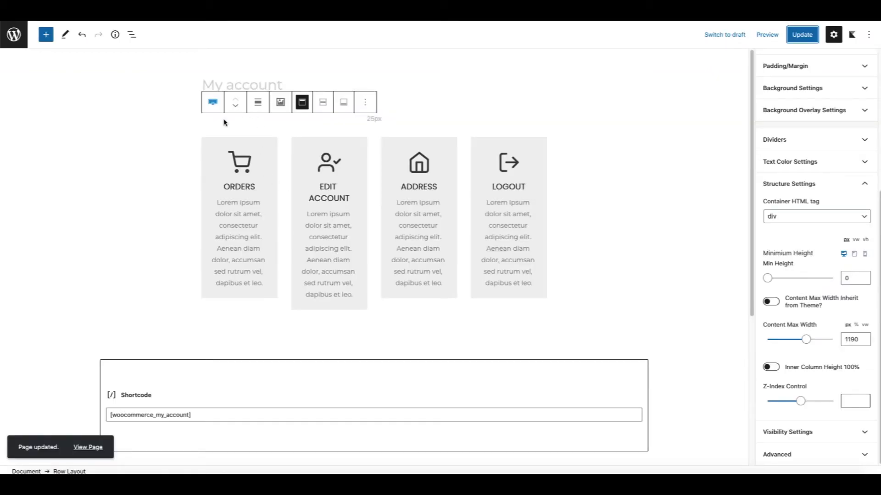
{"action": "left_click", "coordinate": [45, 34]}
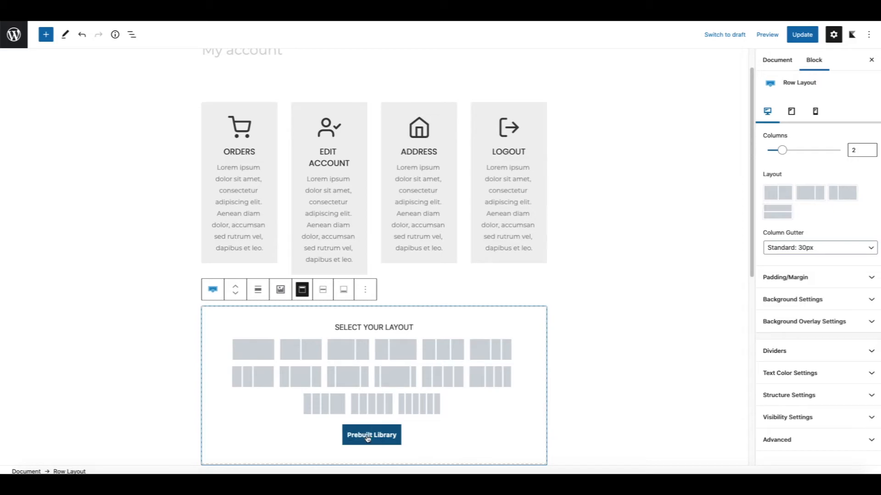
Step: Insert the Lets Connect! mountain section from the Prebuilt Library's Header category
{"action": "left_click", "coordinate": [372, 434]}
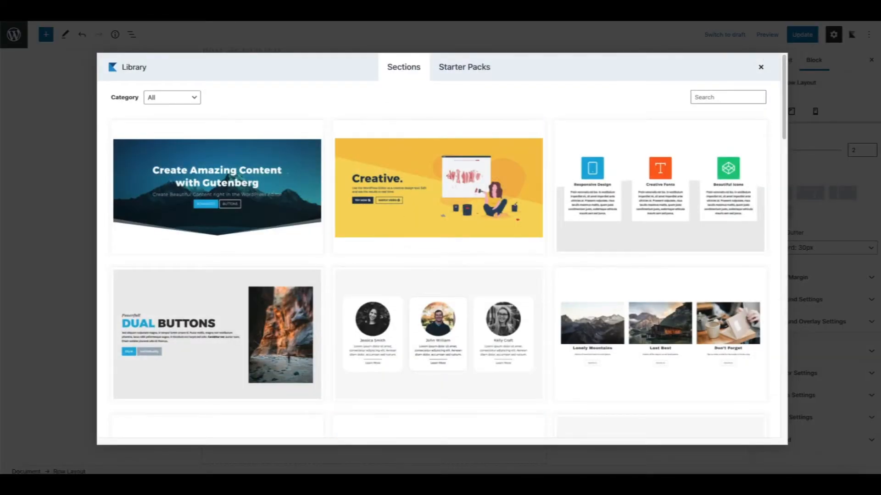
{"action": "left_click", "coordinate": [172, 97]}
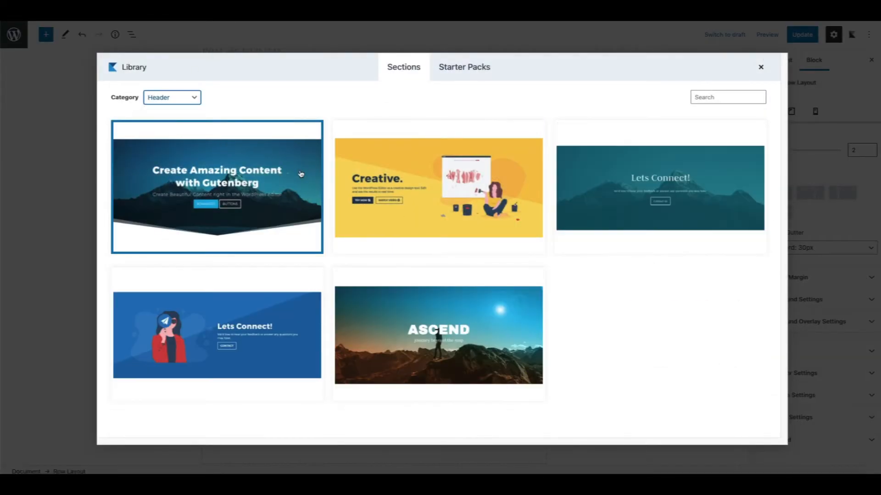
{"action": "mouse_move", "coordinate": [623, 170]}
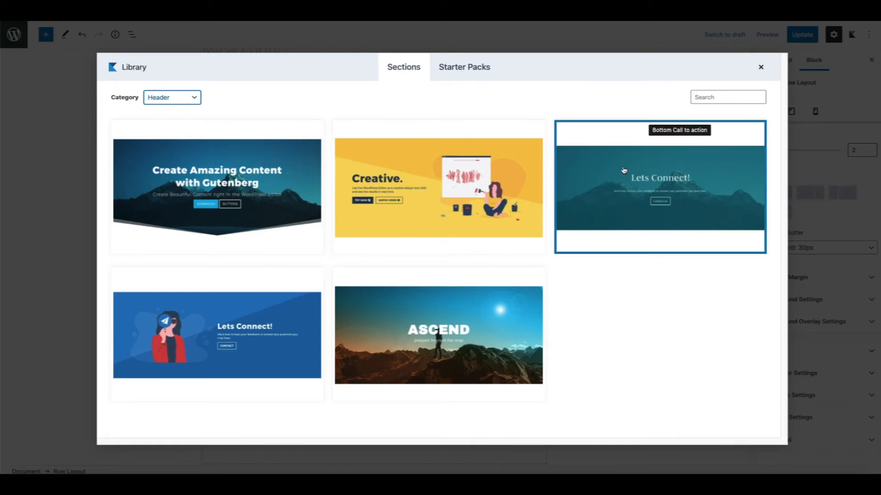
{"action": "left_click", "coordinate": [660, 185]}
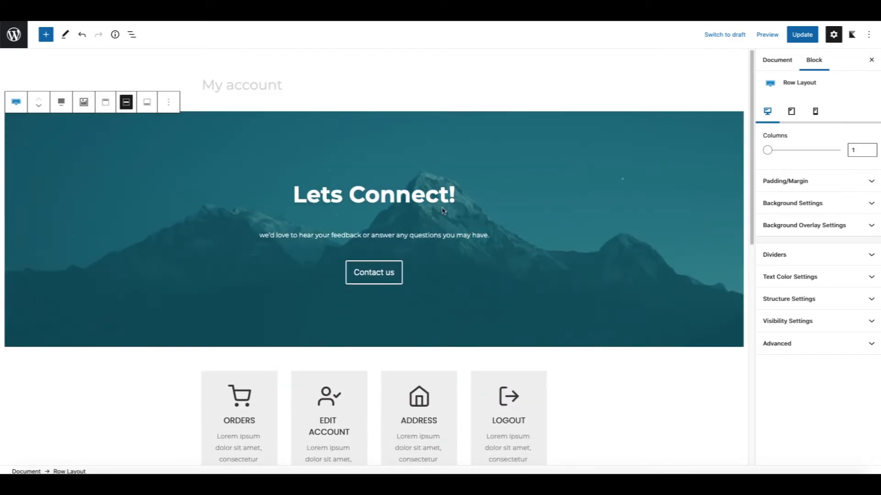
Step: Change the header heading to MY ACCOUNT and return to the page editor
{"action": "left_click", "coordinate": [166, 213]}
{"action": "type", "text": "M"}
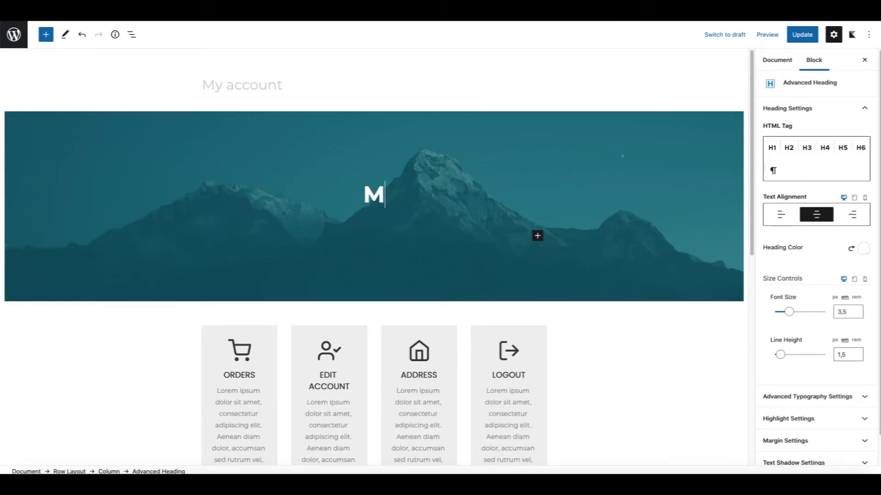
{"action": "type", "text": "Y ACCOUNT"}
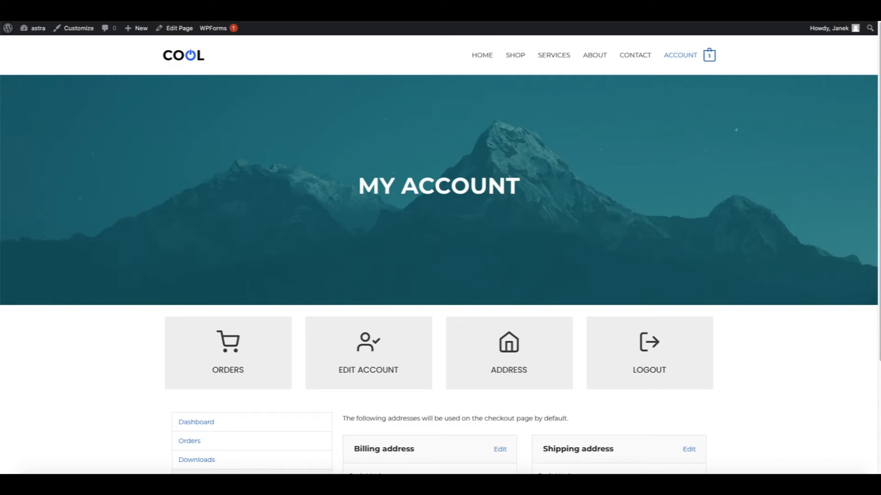
{"action": "left_click", "coordinate": [175, 29]}
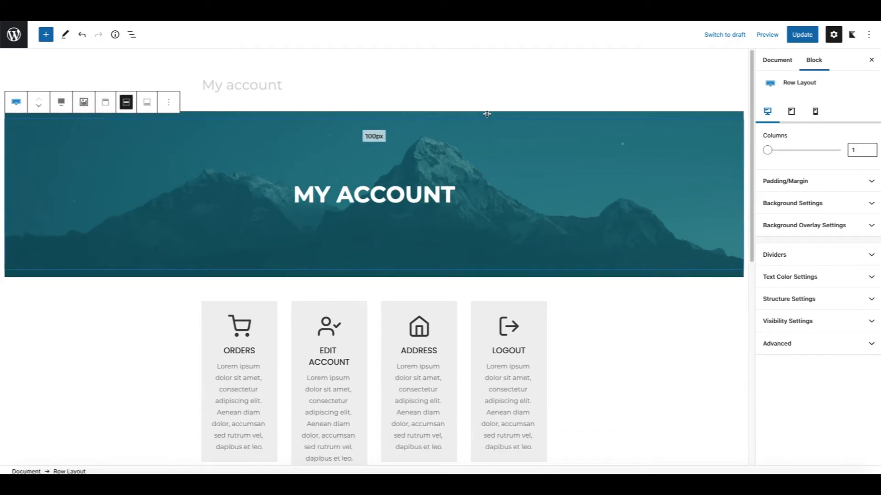
{"action": "mouse_move", "coordinate": [445, 125]}
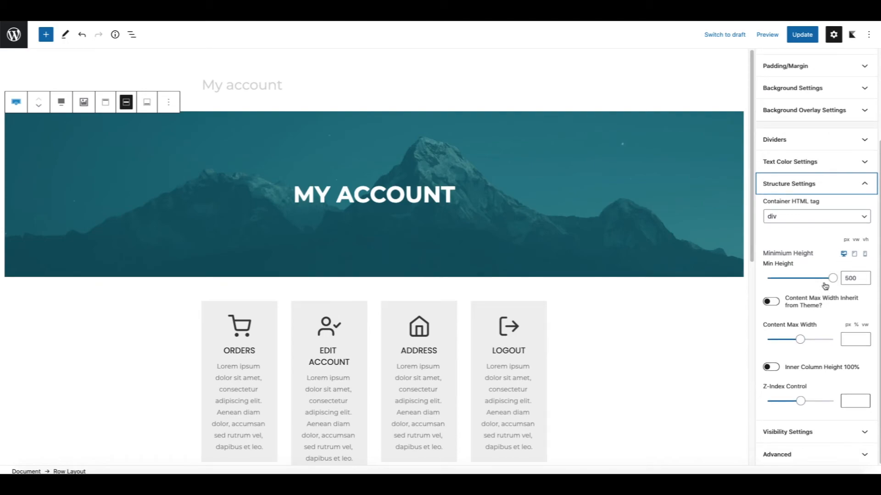
Step: Adjust the header's Min Height slider until it settles at about 315 px
{"action": "left_click_drag", "start_coordinate": [831, 278], "coordinate": [816, 278]}
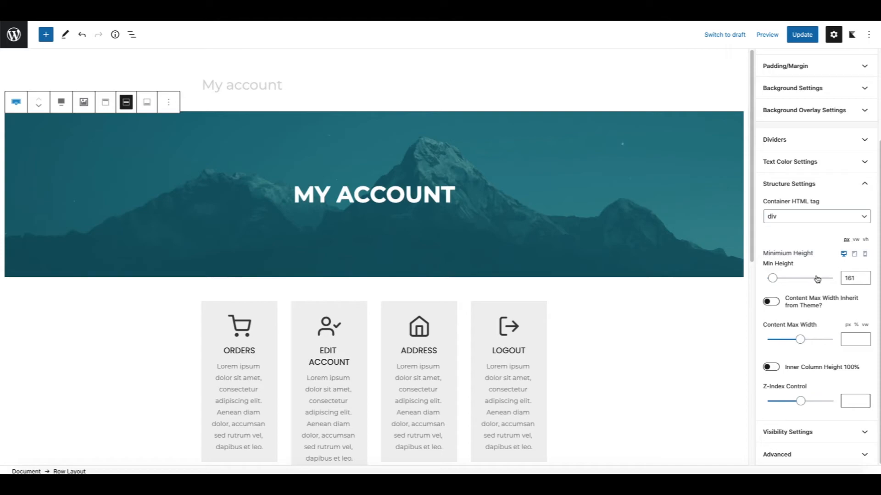
{"action": "left_click_drag", "start_coordinate": [774, 278], "coordinate": [780, 278]}
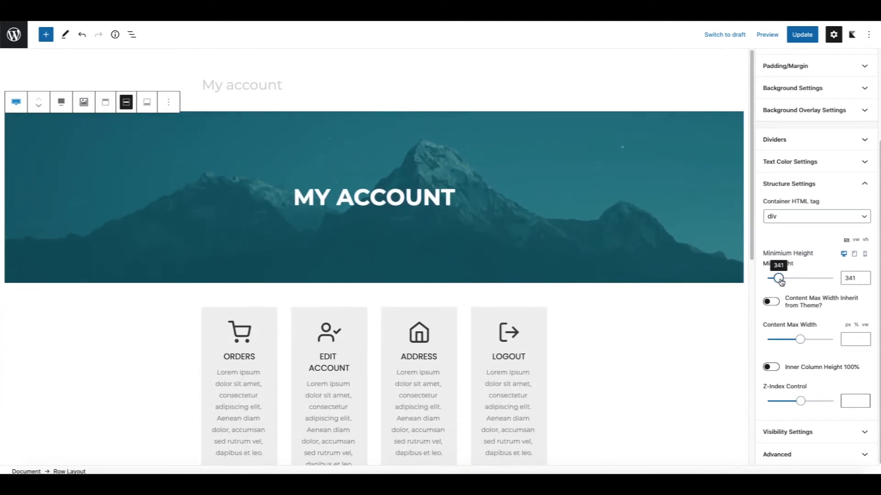
{"action": "left_click_drag", "start_coordinate": [780, 278], "coordinate": [777, 278]}
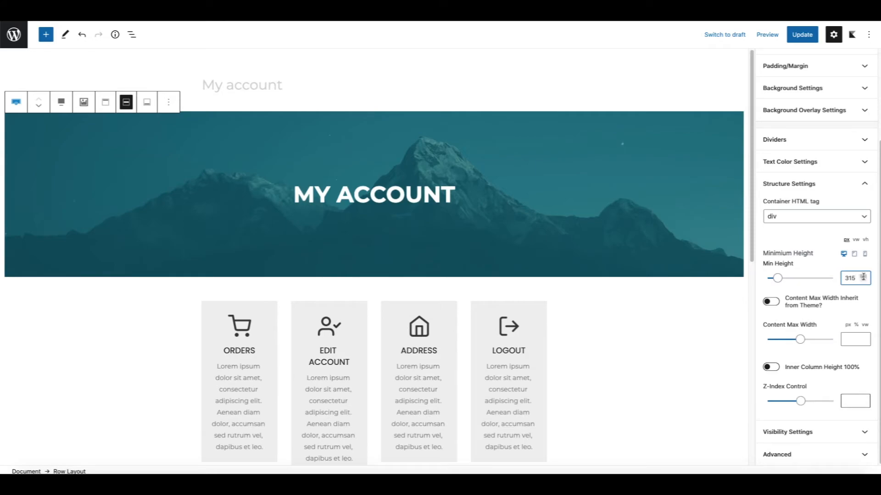
{"action": "scroll", "scroll_direction": "down", "scroll_amount": 3}
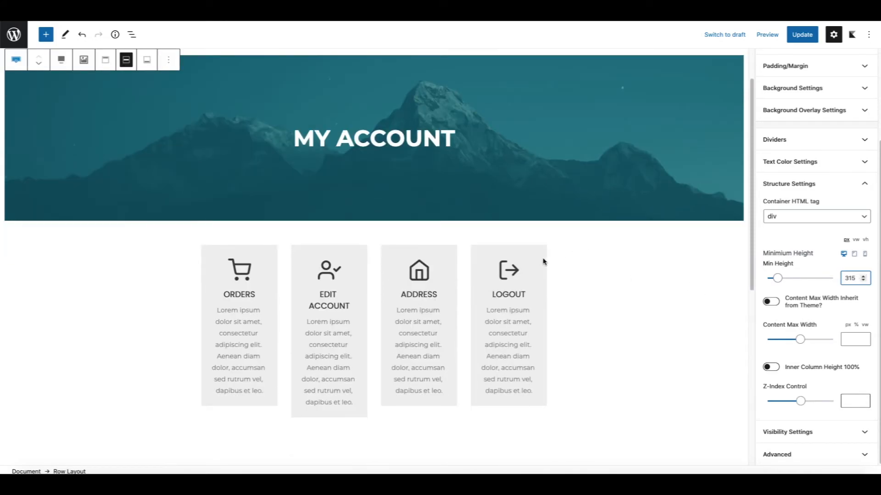
{"action": "left_click", "coordinate": [508, 294]}
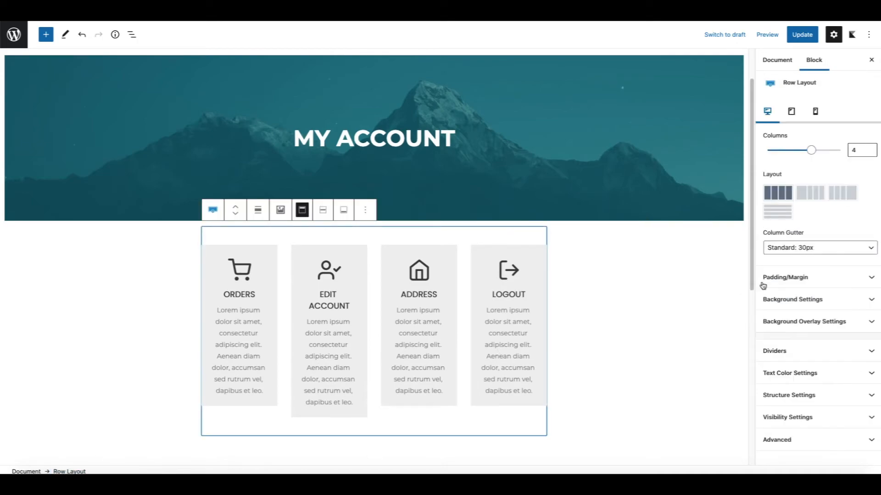
{"action": "mouse_move", "coordinate": [858, 284]}
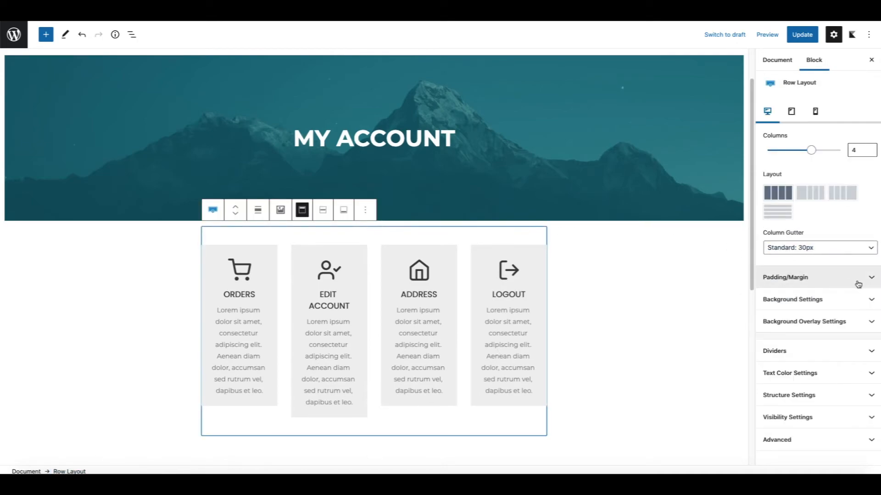
Step: Set the cards row's top margin to -100 px, update, and view the published page
{"action": "left_click", "coordinate": [785, 278]}
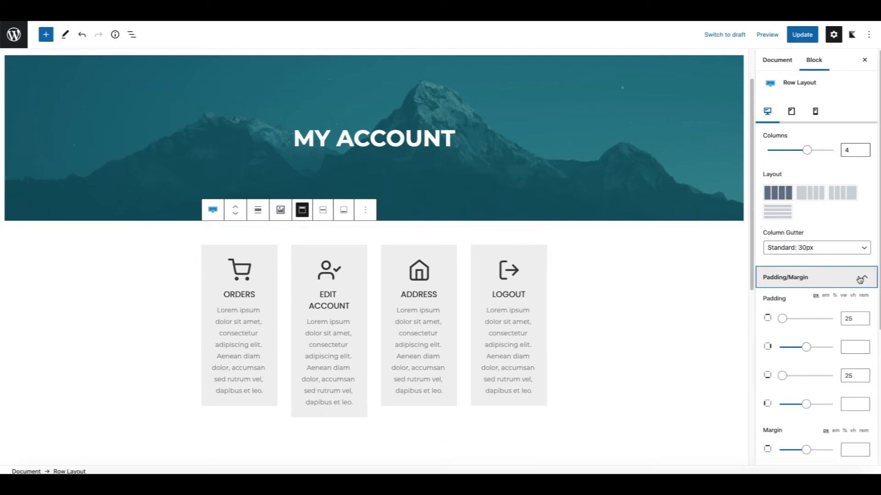
{"action": "scroll", "scroll_direction": "down", "scroll_amount": 3}
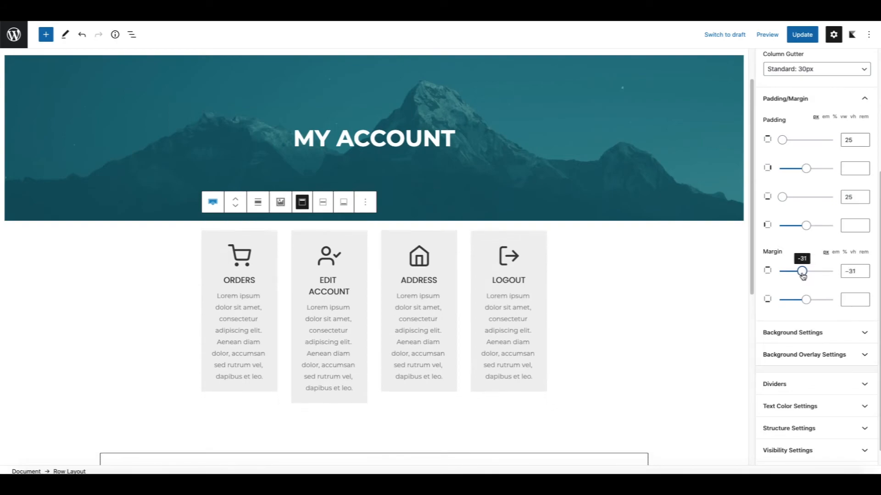
{"action": "left_click_drag", "start_coordinate": [803, 272], "coordinate": [794, 271]}
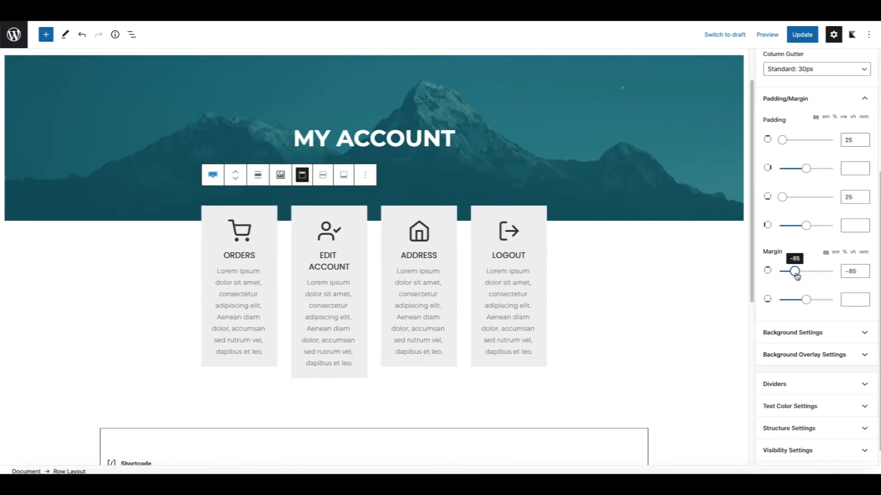
{"action": "left_click_drag", "start_coordinate": [796, 271], "coordinate": [792, 271]}
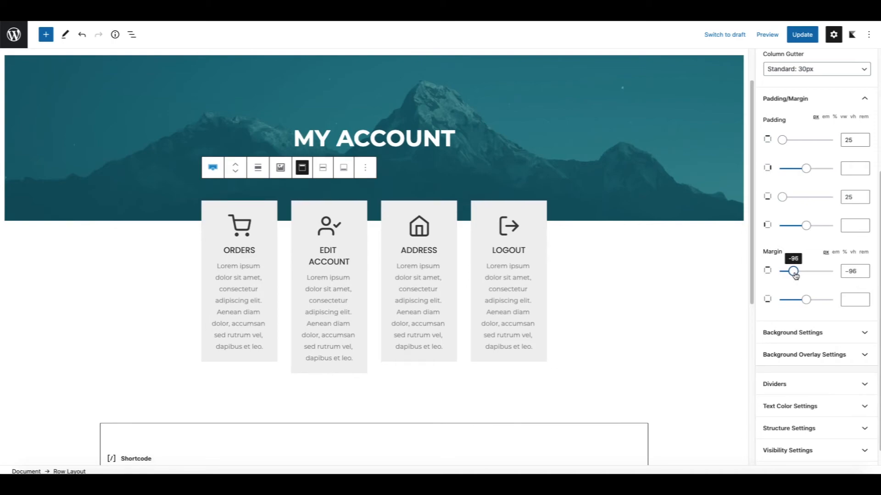
{"action": "left_click_drag", "start_coordinate": [796, 271], "coordinate": [793, 271]}
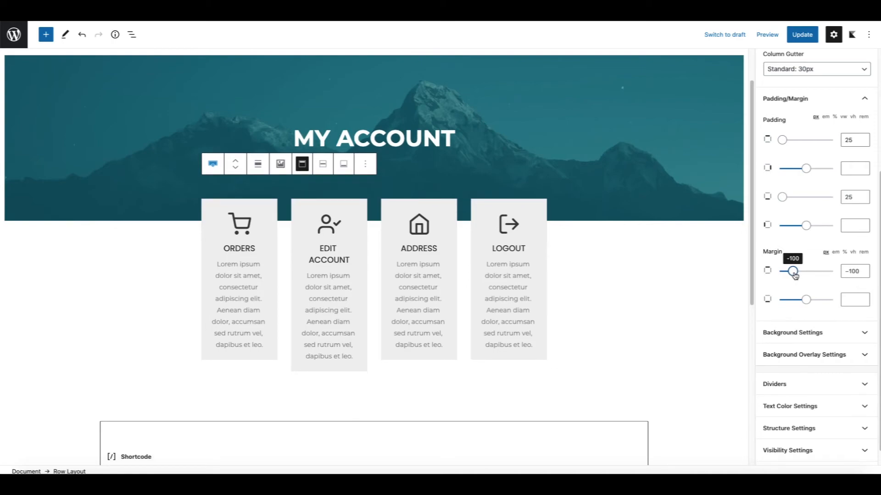
{"action": "left_click", "coordinate": [802, 34]}
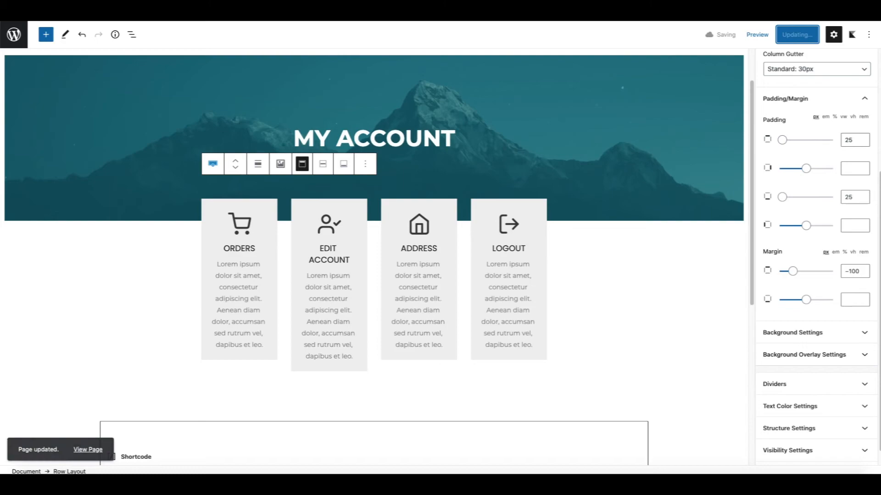
{"action": "left_click", "coordinate": [88, 450]}
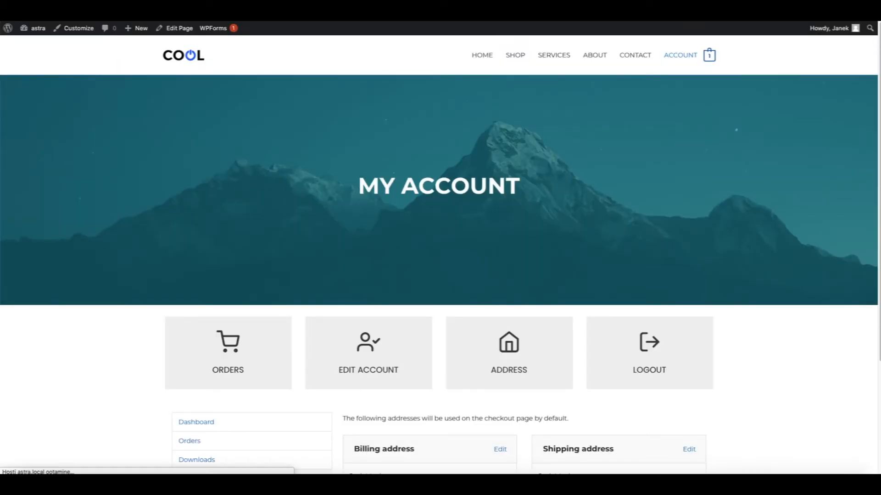
Step: Scroll down the live My Account page to review the cards overlapping the banner
{"action": "scroll", "scroll_direction": "down", "scroll_amount": 3}
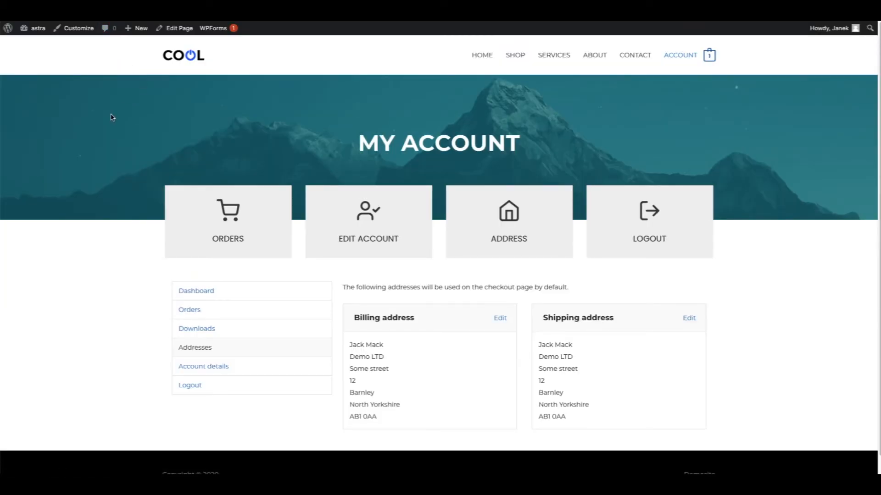
{"action": "mouse_move", "coordinate": [171, 135]}
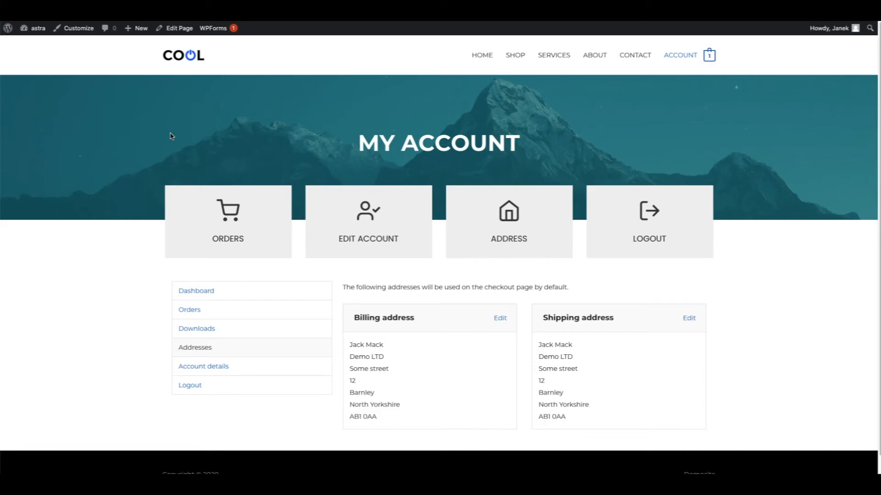
{"action": "scroll", "scroll_direction": "down", "scroll_amount": 3}
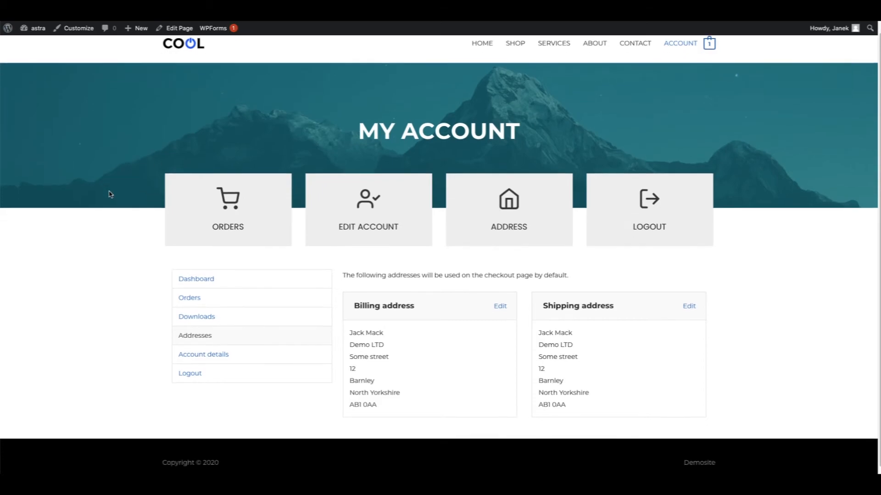
{"action": "mouse_move", "coordinate": [201, 295]}
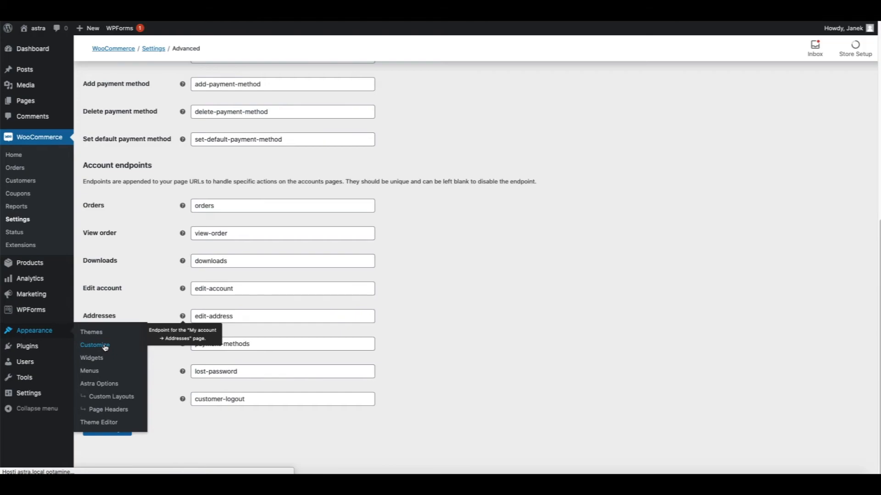
Step: Publish Customizer CSS hiding .woocommerce-MyAccount-navigation and setting account content width to 100%
{"action": "left_click", "coordinate": [94, 345]}
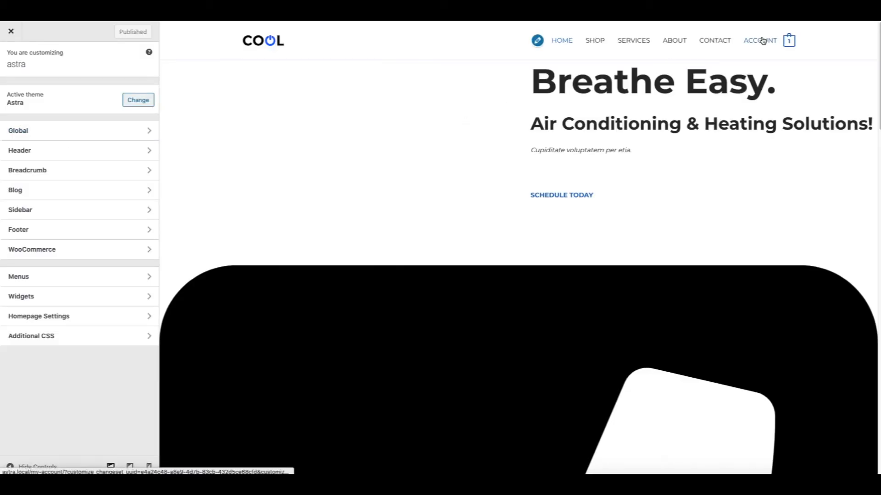
{"action": "left_click", "coordinate": [763, 40]}
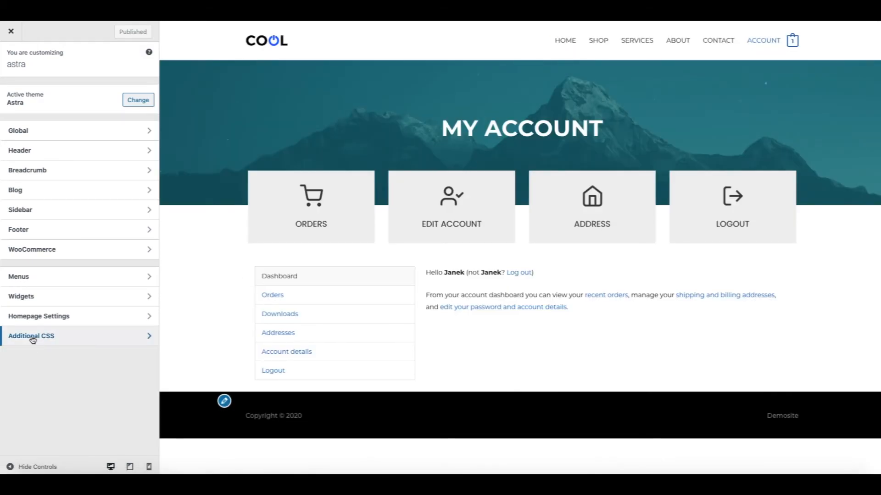
{"action": "left_click", "coordinate": [31, 336]}
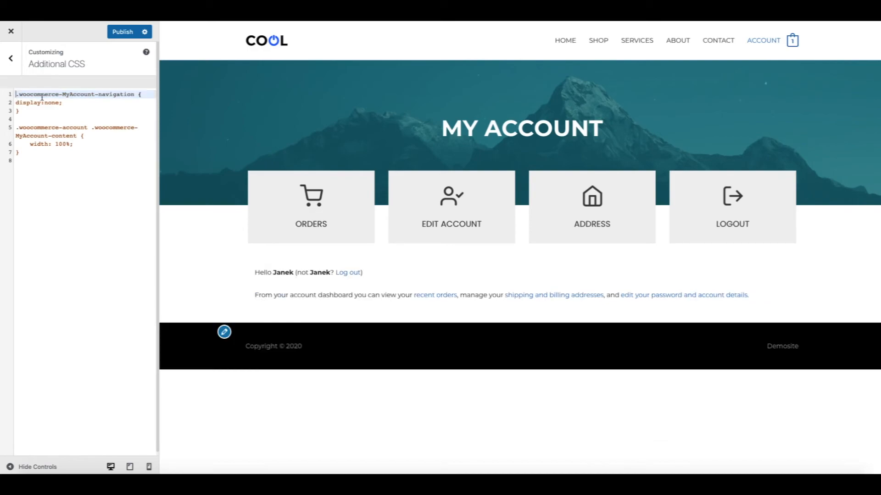
{"action": "left_click", "coordinate": [122, 31]}
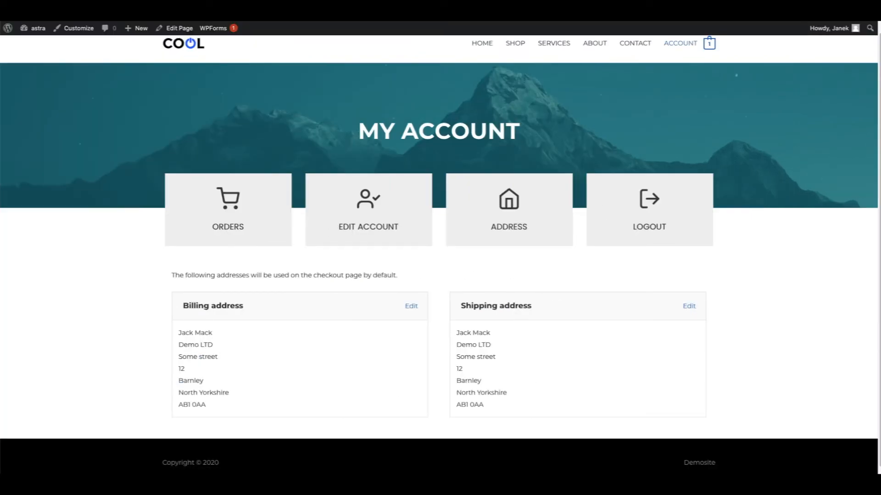
Step: Test the Edit Account and Address cards live, then reopen My account in the block editor
{"action": "left_click", "coordinate": [228, 209]}
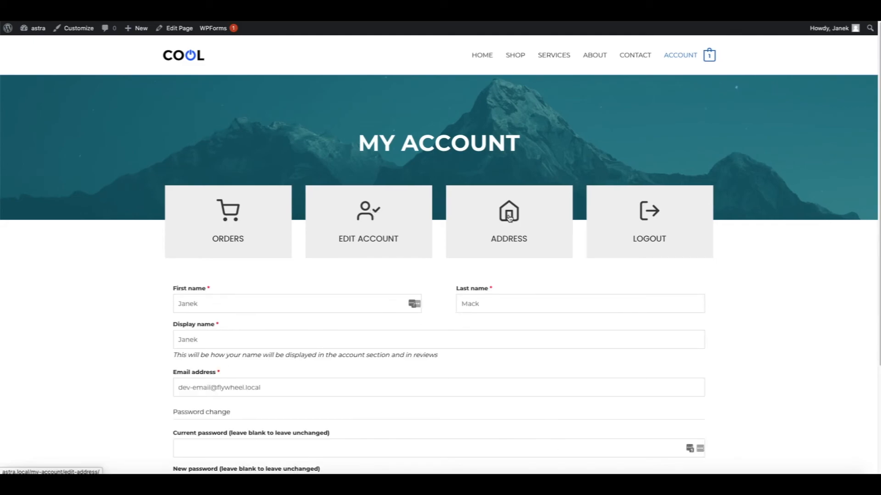
{"action": "left_click", "coordinate": [508, 214]}
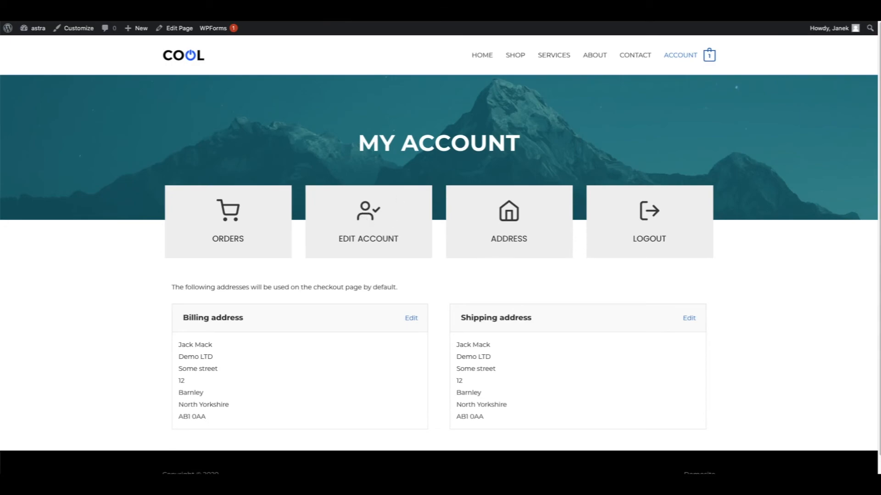
{"action": "left_click", "coordinate": [173, 28]}
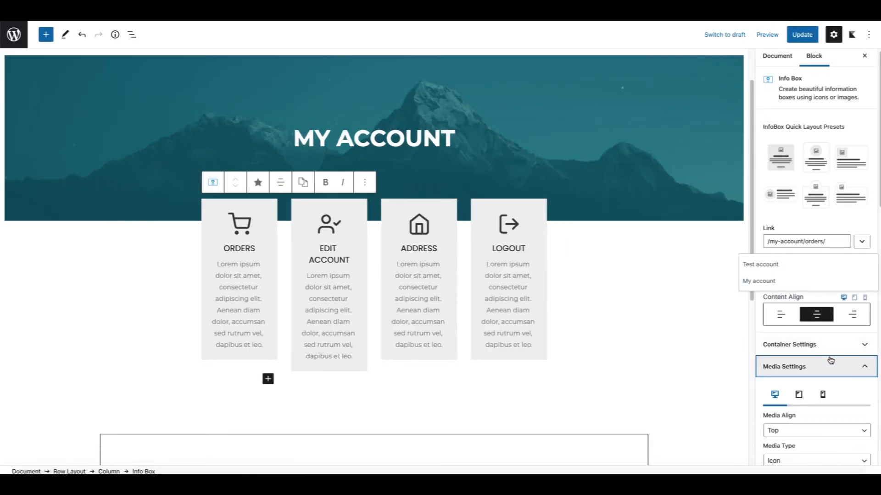
Step: Set the icon size to 30 on the ORDERS through LOGOUT cards and update the page
{"action": "scroll", "scroll_direction": "down", "scroll_amount": 3}
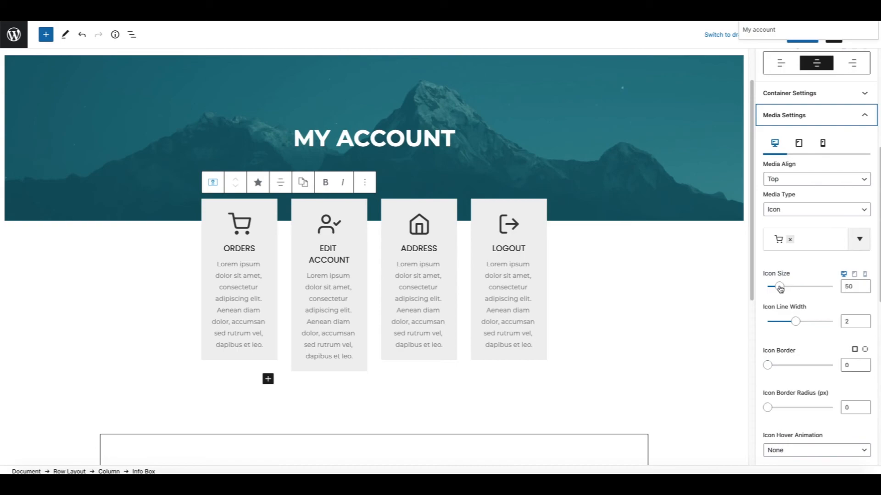
{"action": "left_click_drag", "start_coordinate": [780, 286], "coordinate": [773, 287]}
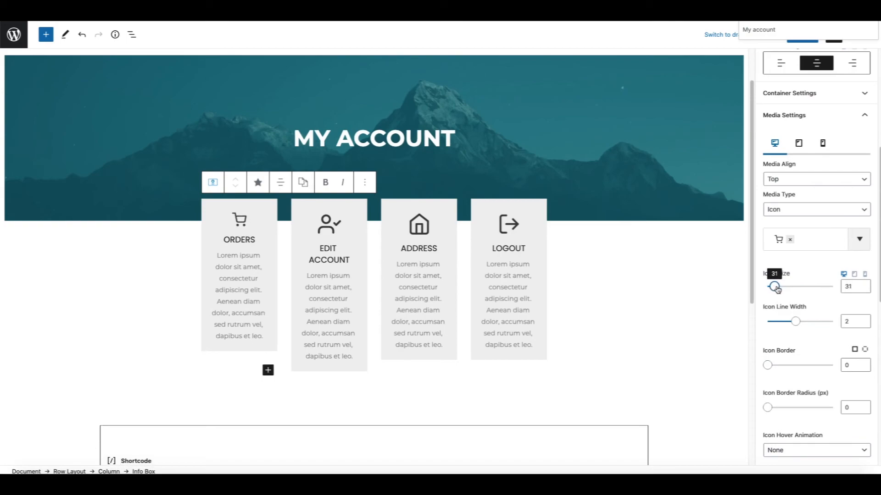
{"action": "left_click_drag", "start_coordinate": [776, 287], "coordinate": [773, 286]}
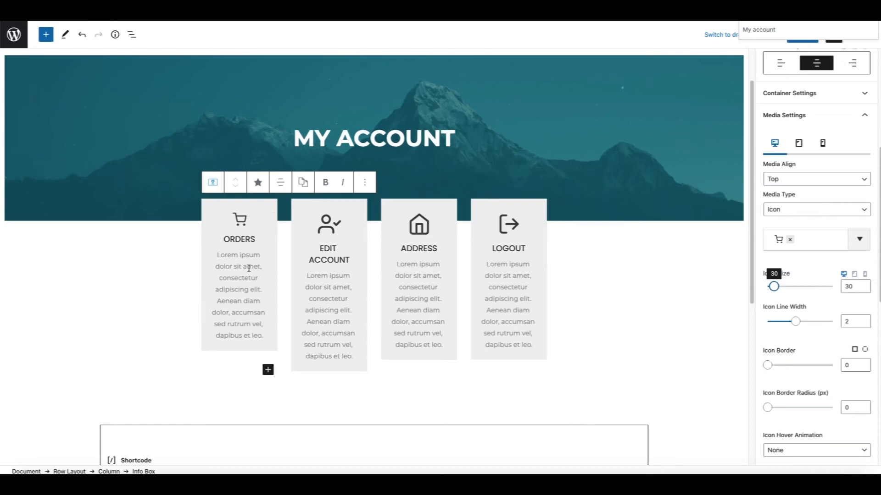
{"action": "mouse_move", "coordinate": [303, 182]}
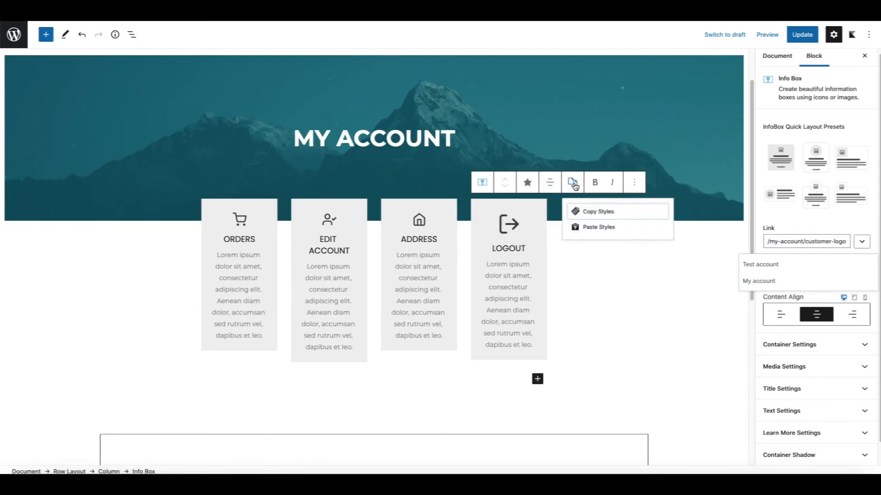
{"action": "left_click", "coordinate": [802, 35]}
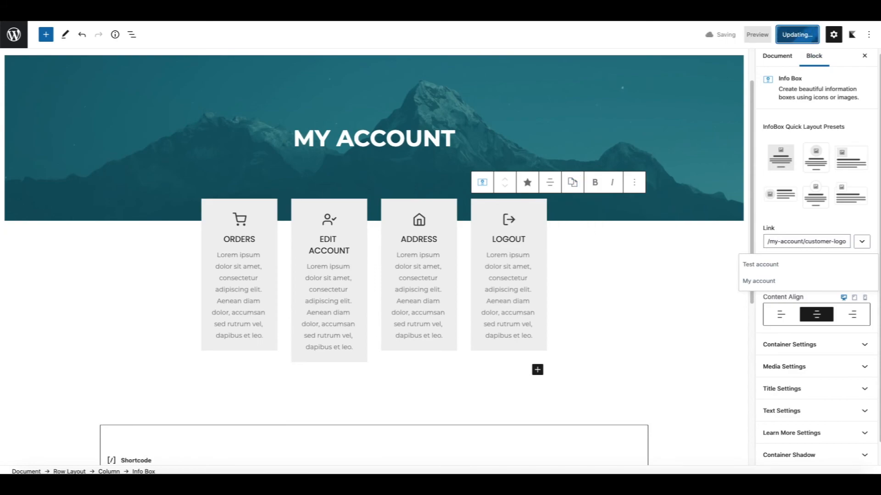
{"action": "left_click", "coordinate": [797, 35]}
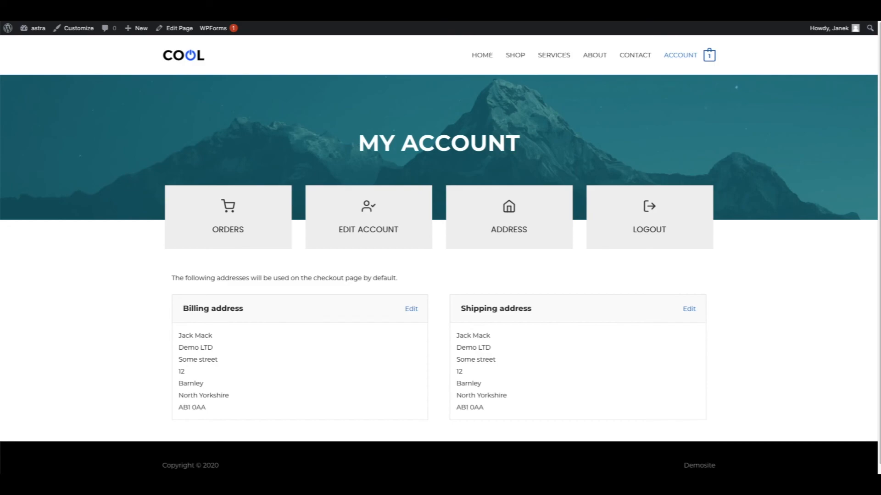
{"action": "mouse_move", "coordinate": [39, 22]}
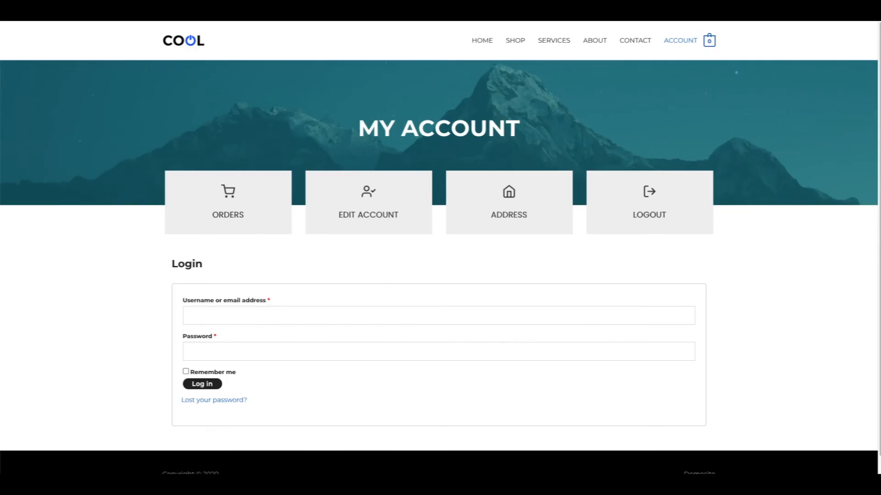
{"action": "mouse_move", "coordinate": [284, 212]}
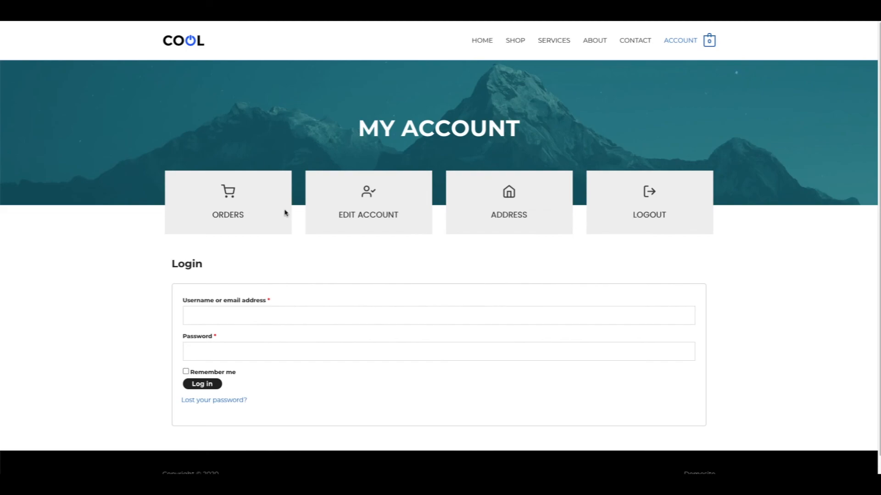
{"action": "mouse_move", "coordinate": [363, 166]}
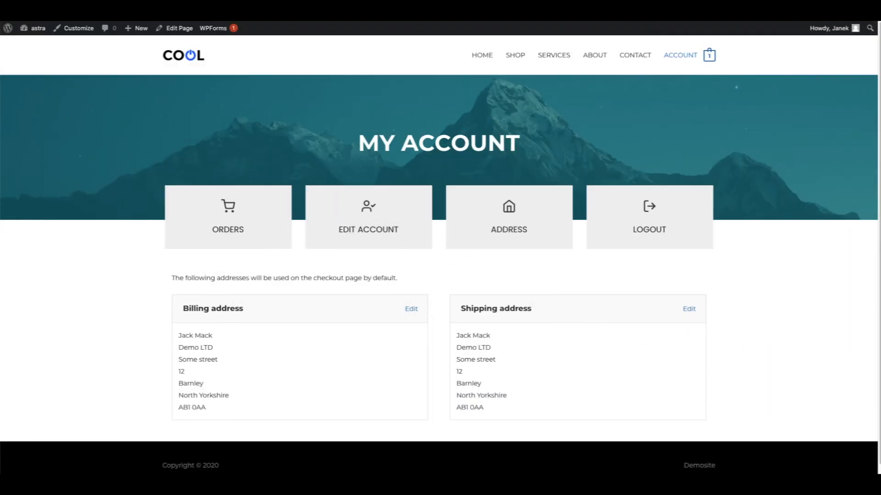
Step: Return to the My account page in the block editor via Edit Page
{"action": "left_click", "coordinate": [176, 28]}
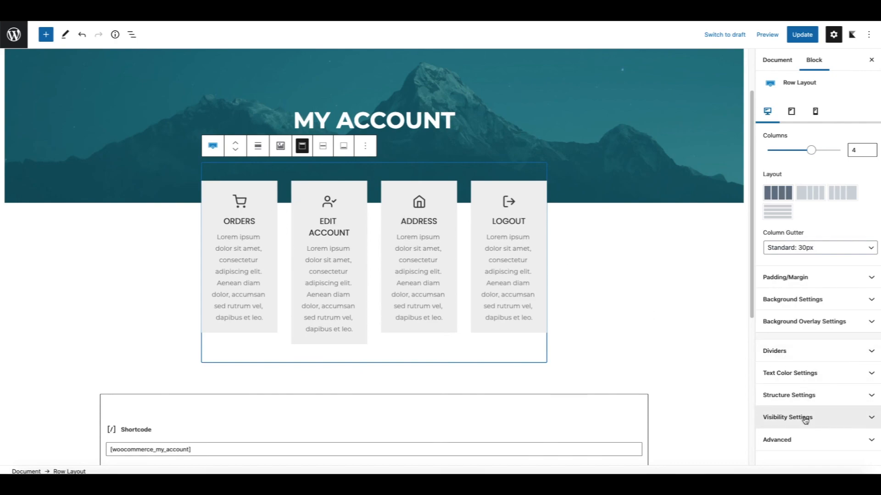
Step: Enable Hide from Loggedout Users on the four-card row, update, and view the page
{"action": "left_click", "coordinate": [787, 417]}
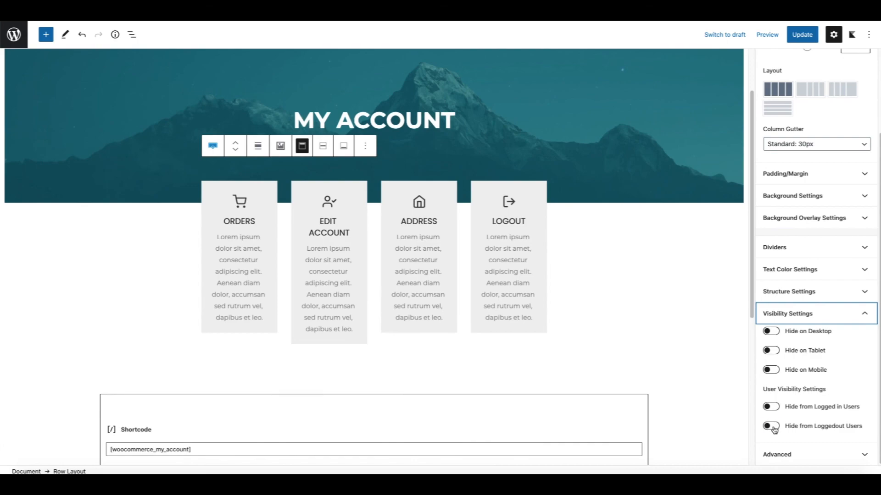
{"action": "left_click", "coordinate": [771, 426]}
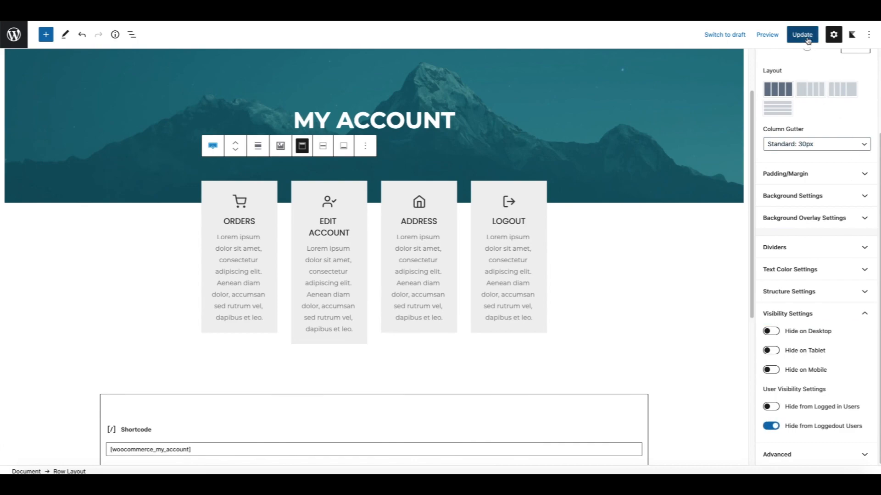
{"action": "left_click", "coordinate": [802, 35]}
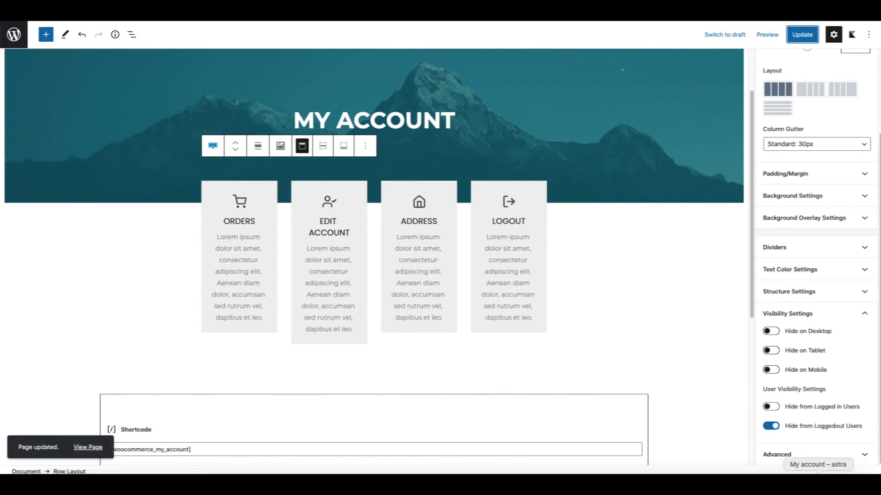
{"action": "left_click", "coordinate": [87, 448]}
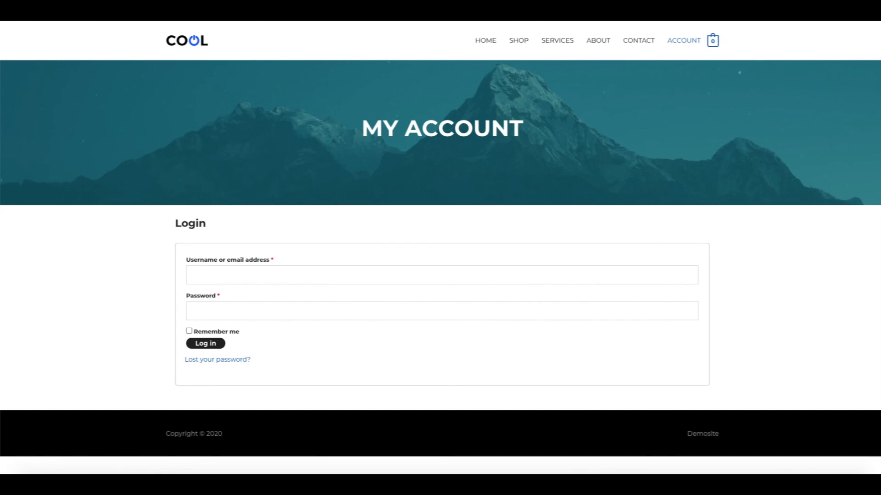
{"action": "mouse_move", "coordinate": [207, 226]}
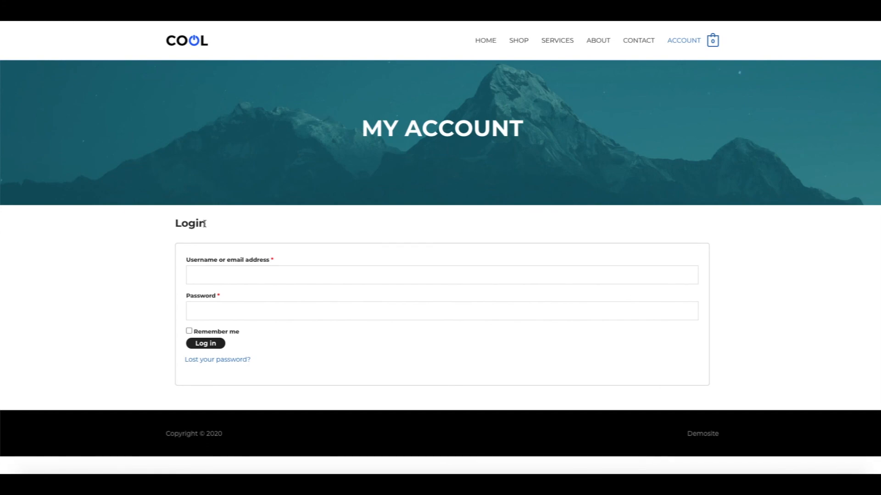
Step: Reload the My Account page logged out to confirm the icon cards are hidden
{"action": "left_click", "coordinate": [205, 344]}
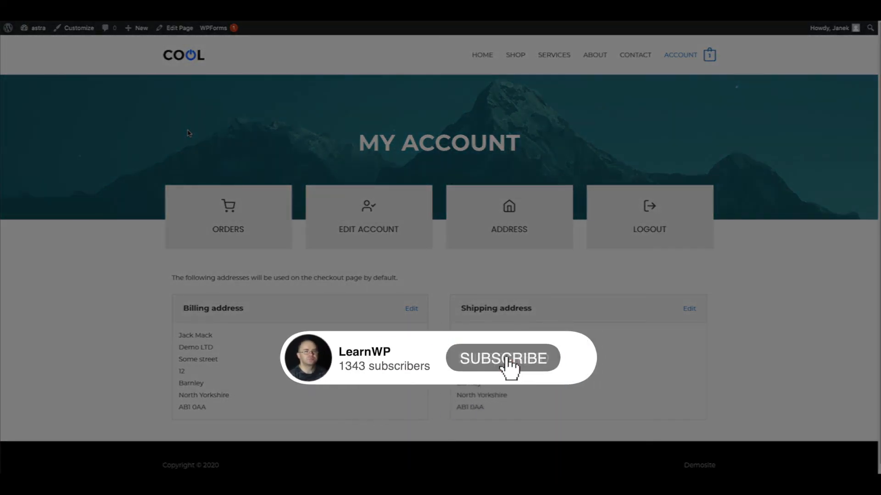
{"action": "left_click", "coordinate": [503, 358]}
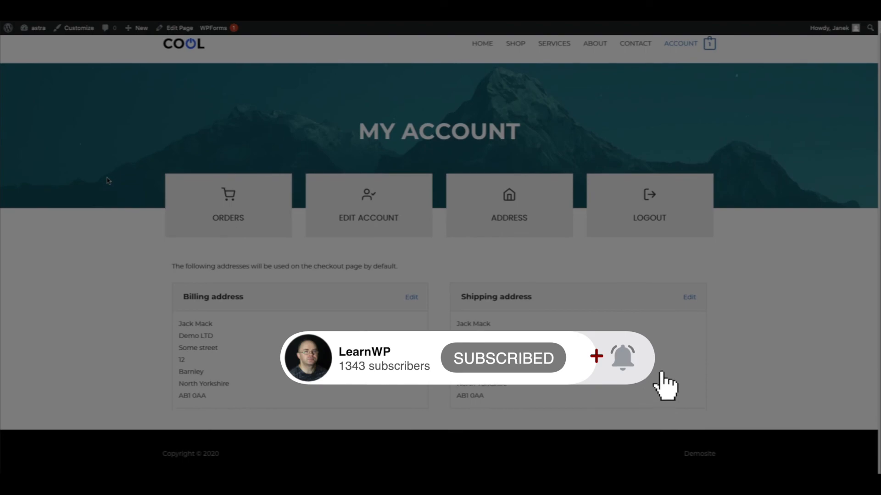
{"action": "mouse_move", "coordinate": [673, 357]}
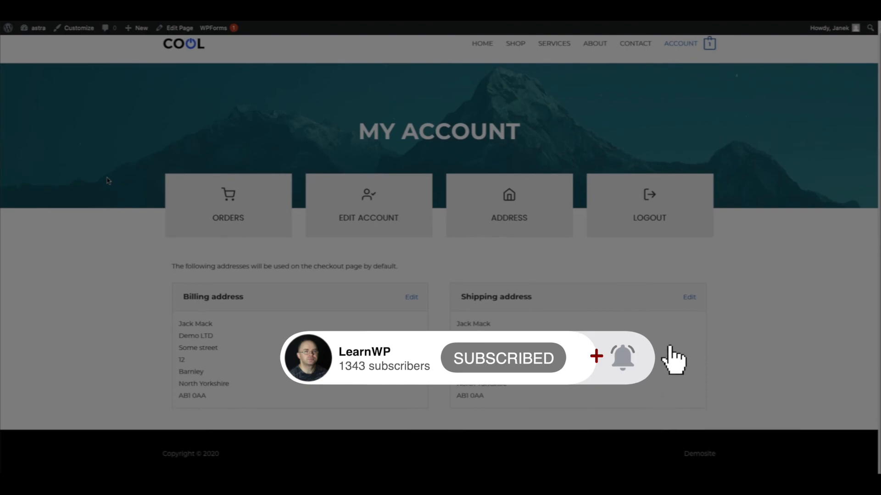